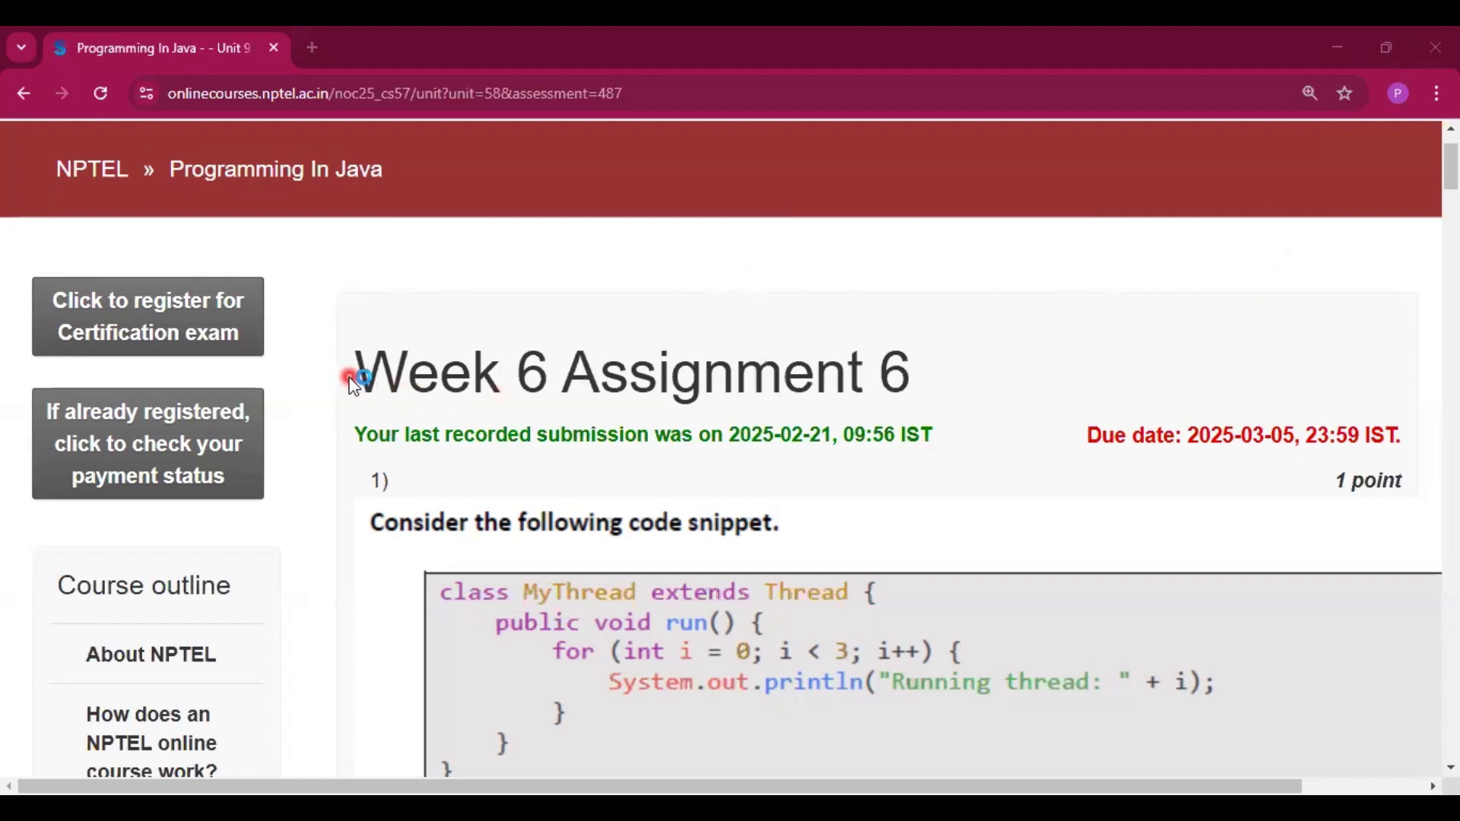
Step: Scroll past question 1's code snippet to its four output choices, confirming option a is marked
{"action": "left_click_drag", "start_coordinate": [354, 373], "coordinate": [866, 373]}
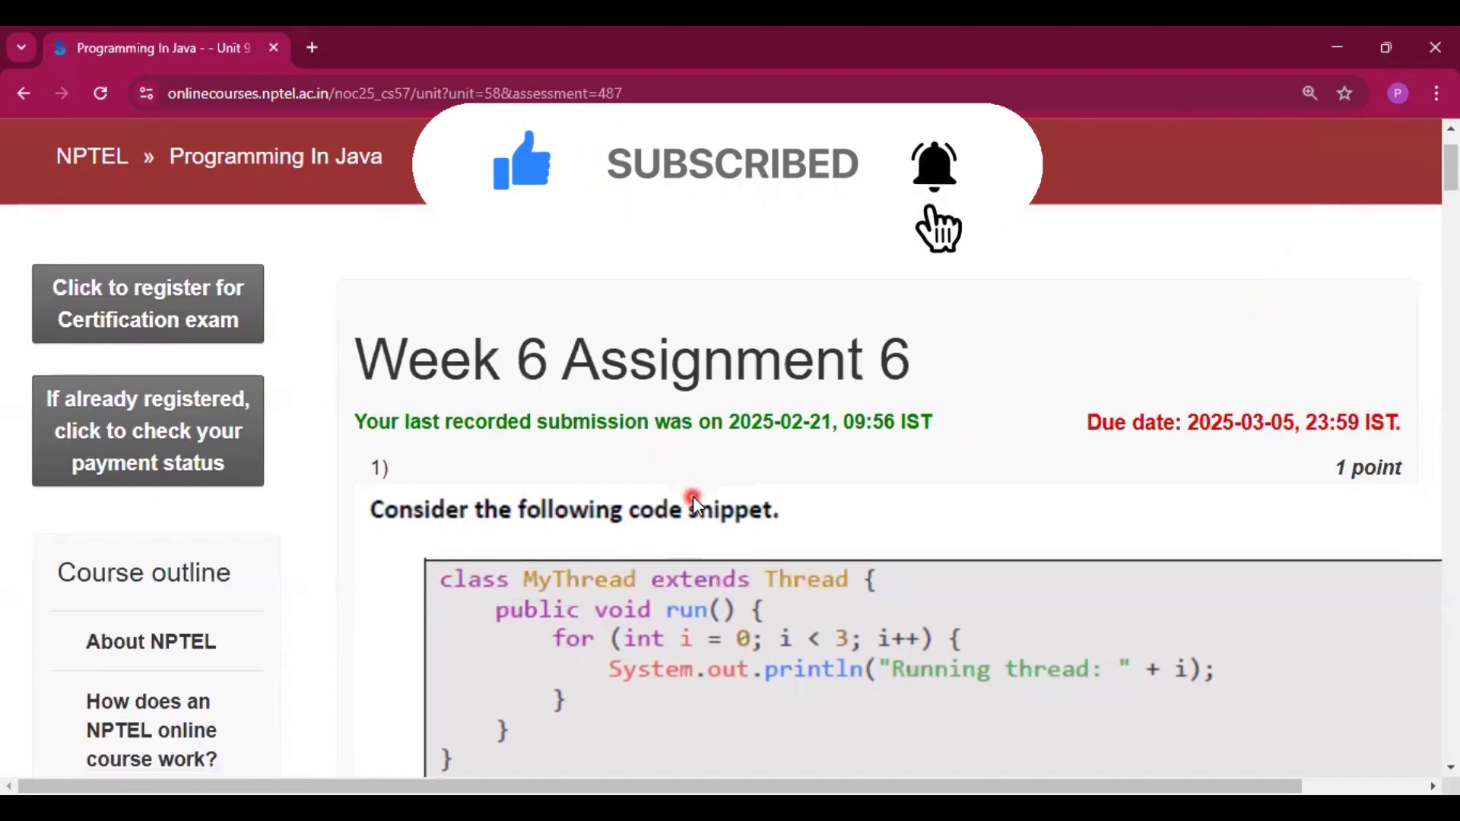
{"action": "scroll", "scroll_direction": "down", "scroll_amount": 3}
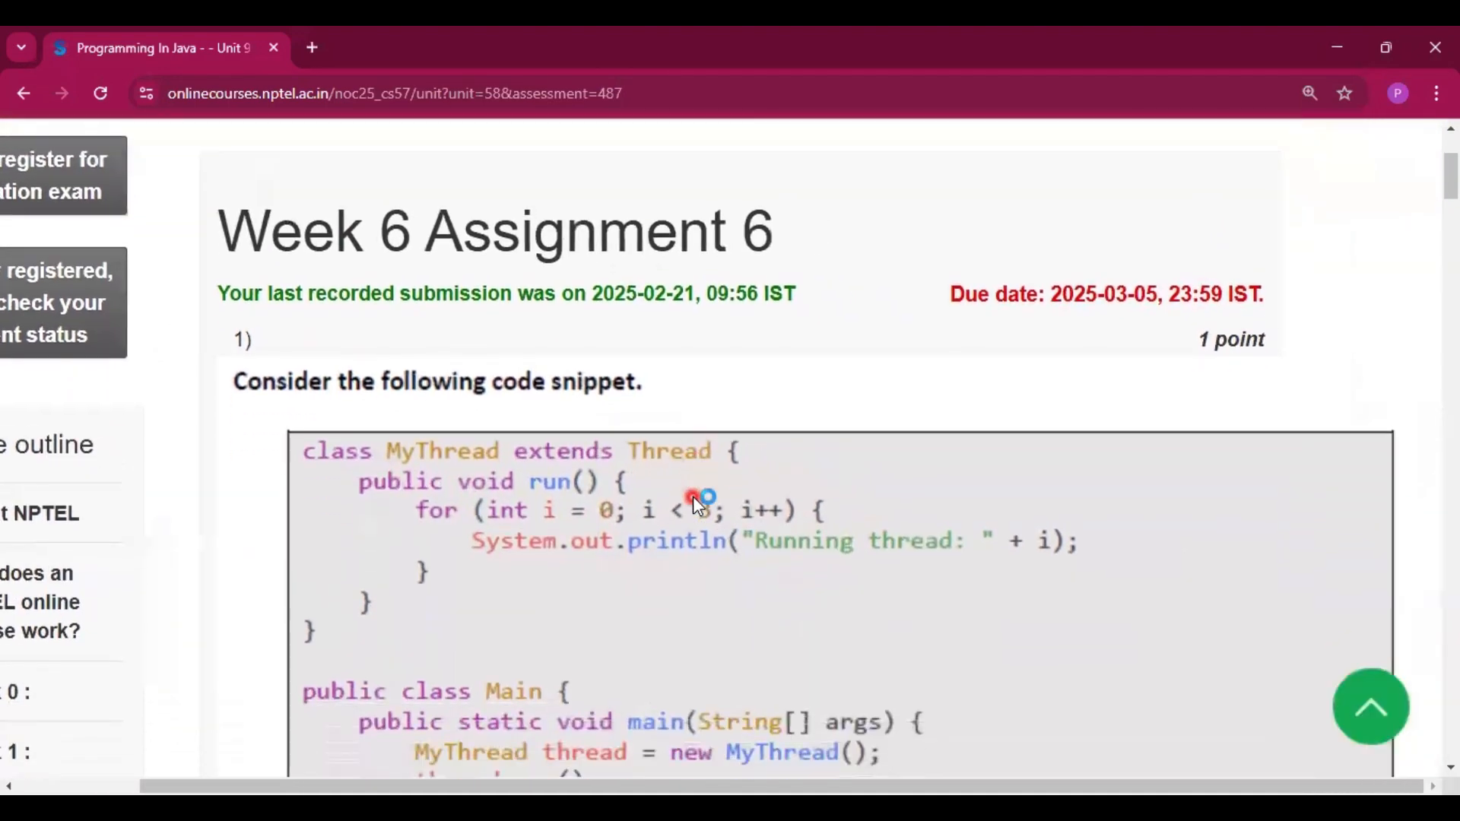
{"action": "scroll", "scroll_direction": "down", "scroll_amount": 3}
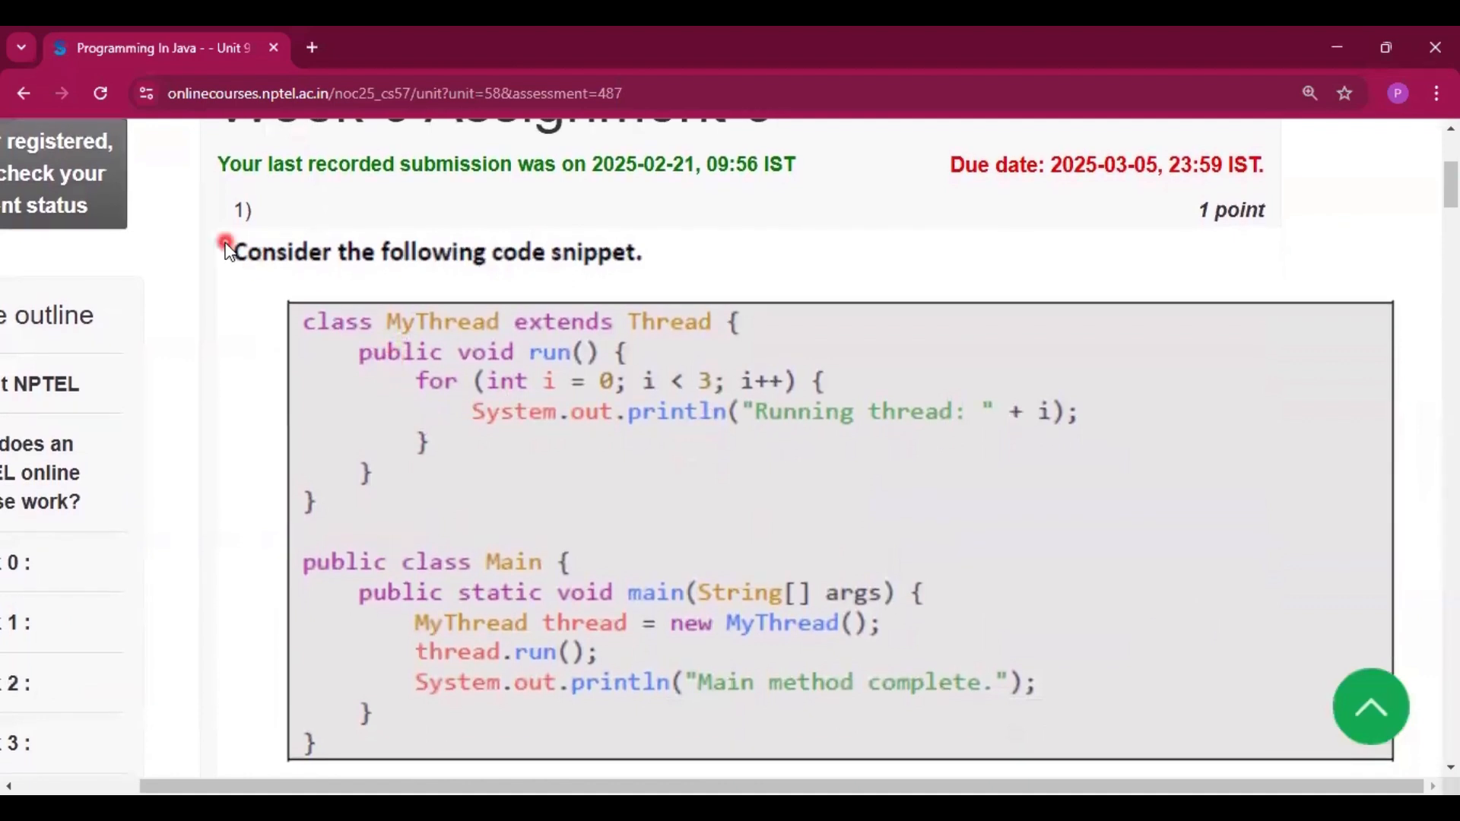
{"action": "mouse_move", "coordinate": [420, 277]}
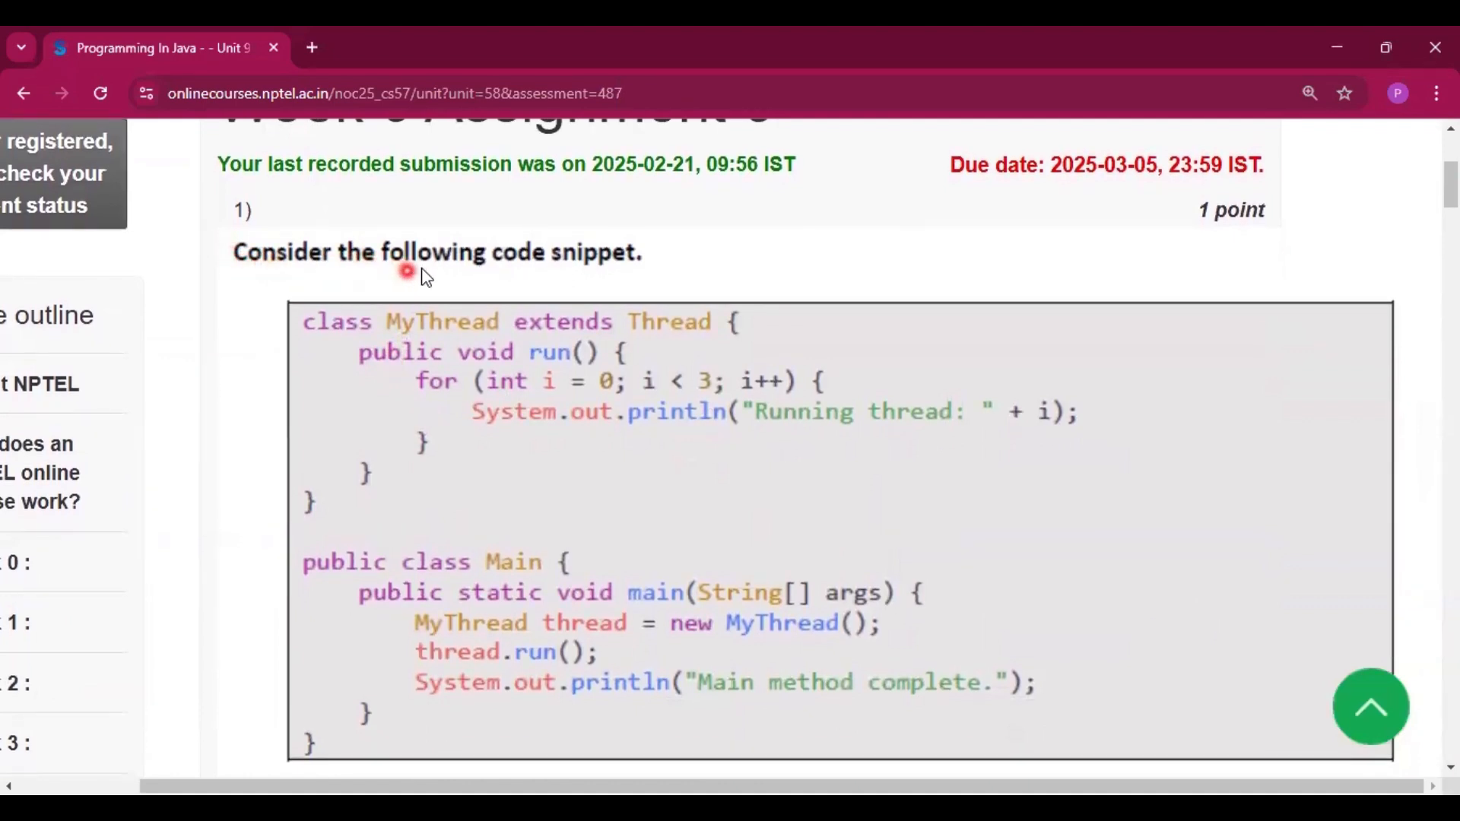
{"action": "scroll", "scroll_direction": "down", "scroll_amount": 3}
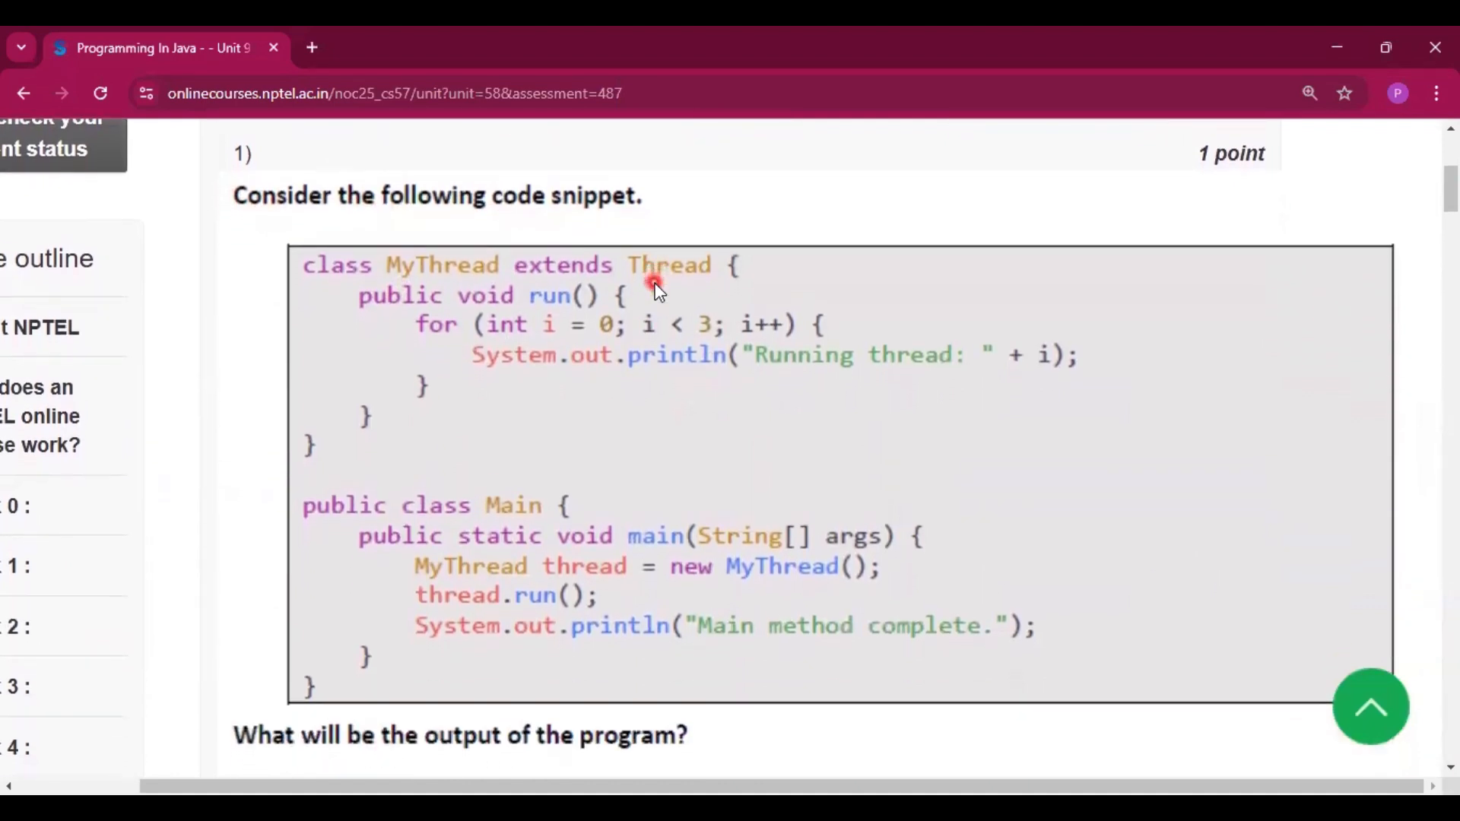
{"action": "scroll", "scroll_direction": "down", "scroll_amount": 3}
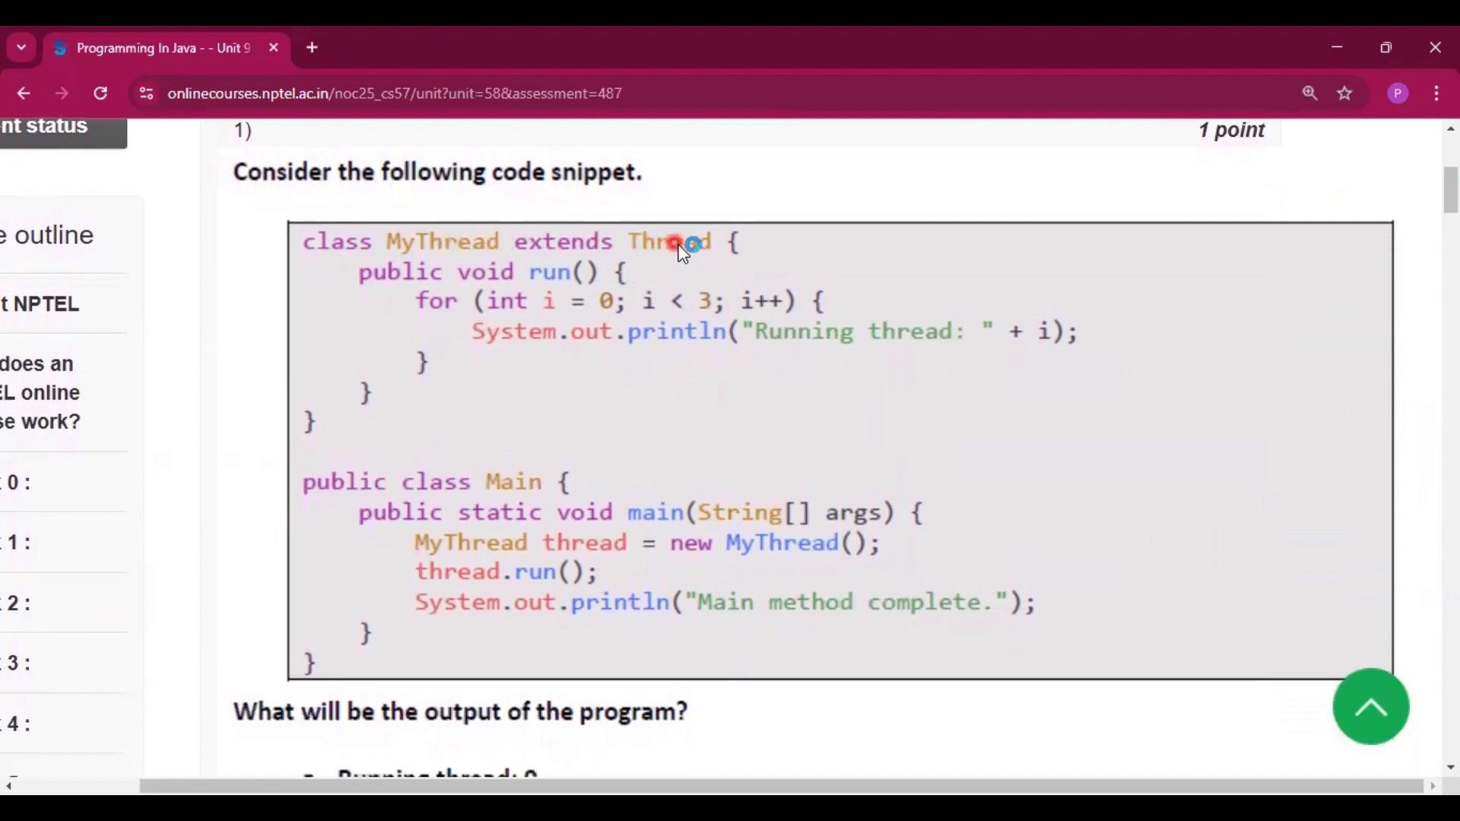
{"action": "scroll", "scroll_direction": "down", "scroll_amount": 3}
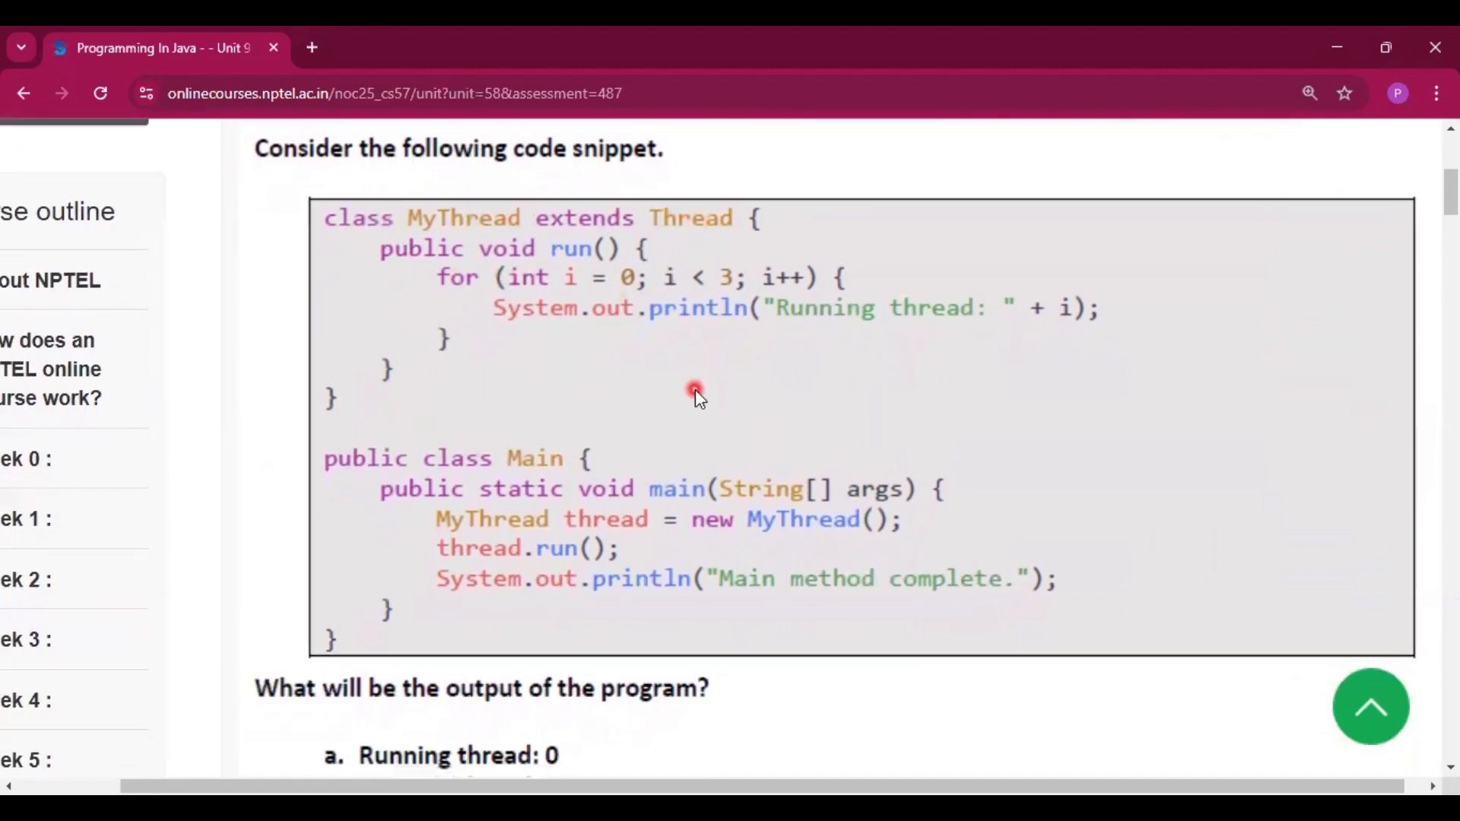
{"action": "scroll", "scroll_direction": "down", "scroll_amount": 3}
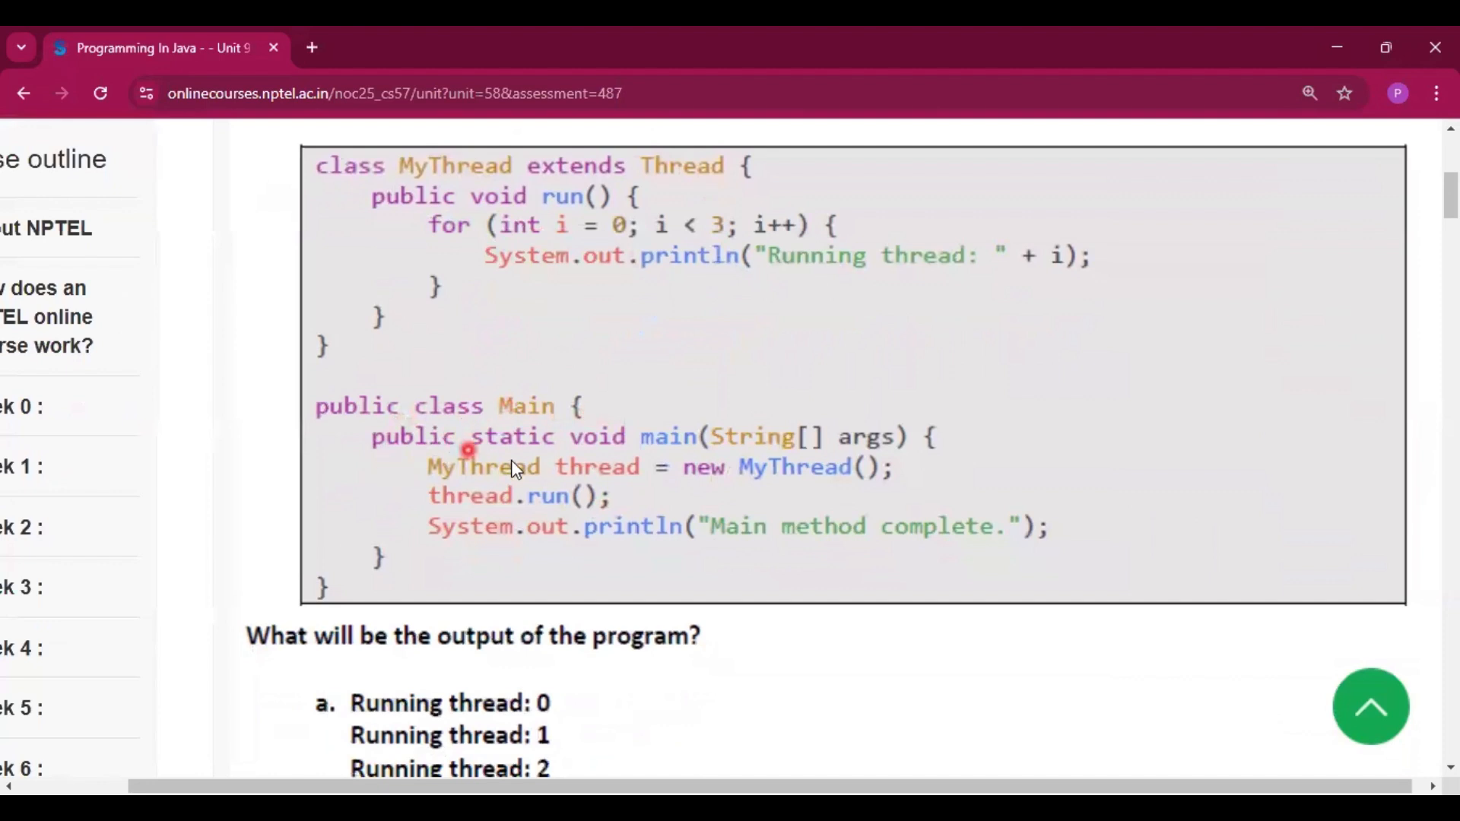
{"action": "mouse_move", "coordinate": [790, 480]}
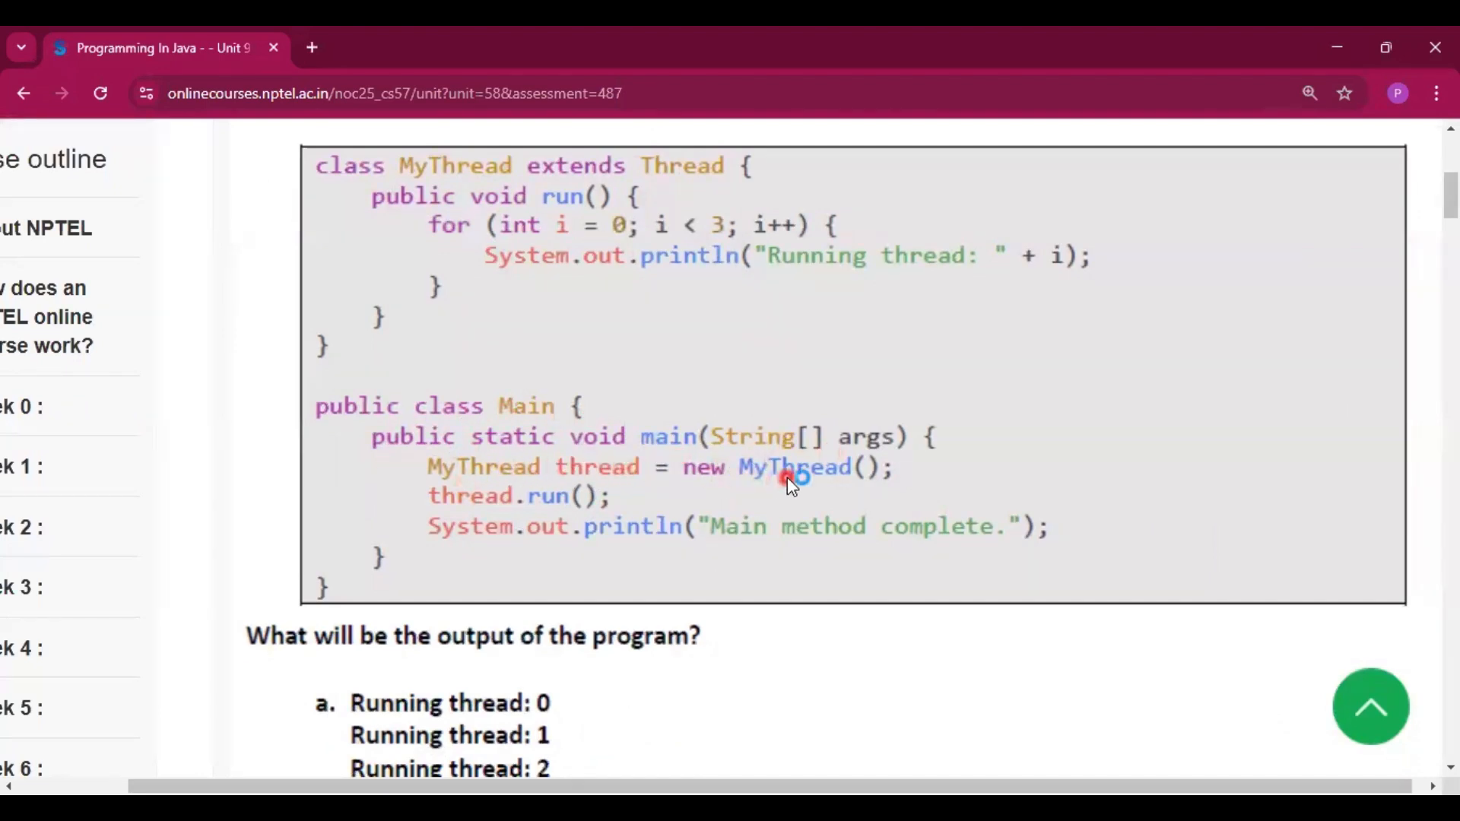
{"action": "scroll", "scroll_direction": "down", "scroll_amount": 3}
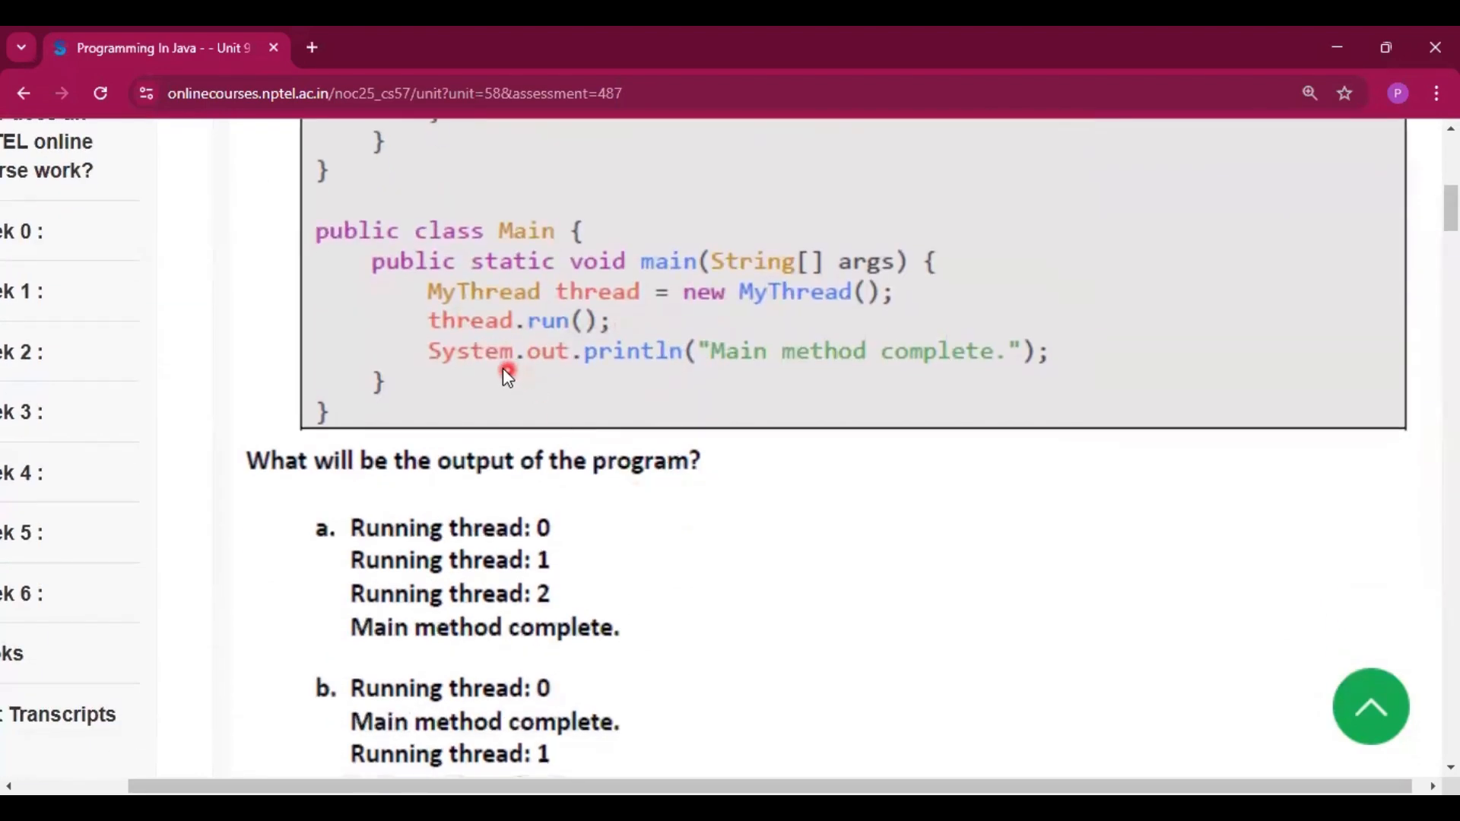
{"action": "scroll", "scroll_direction": "down", "scroll_amount": 3}
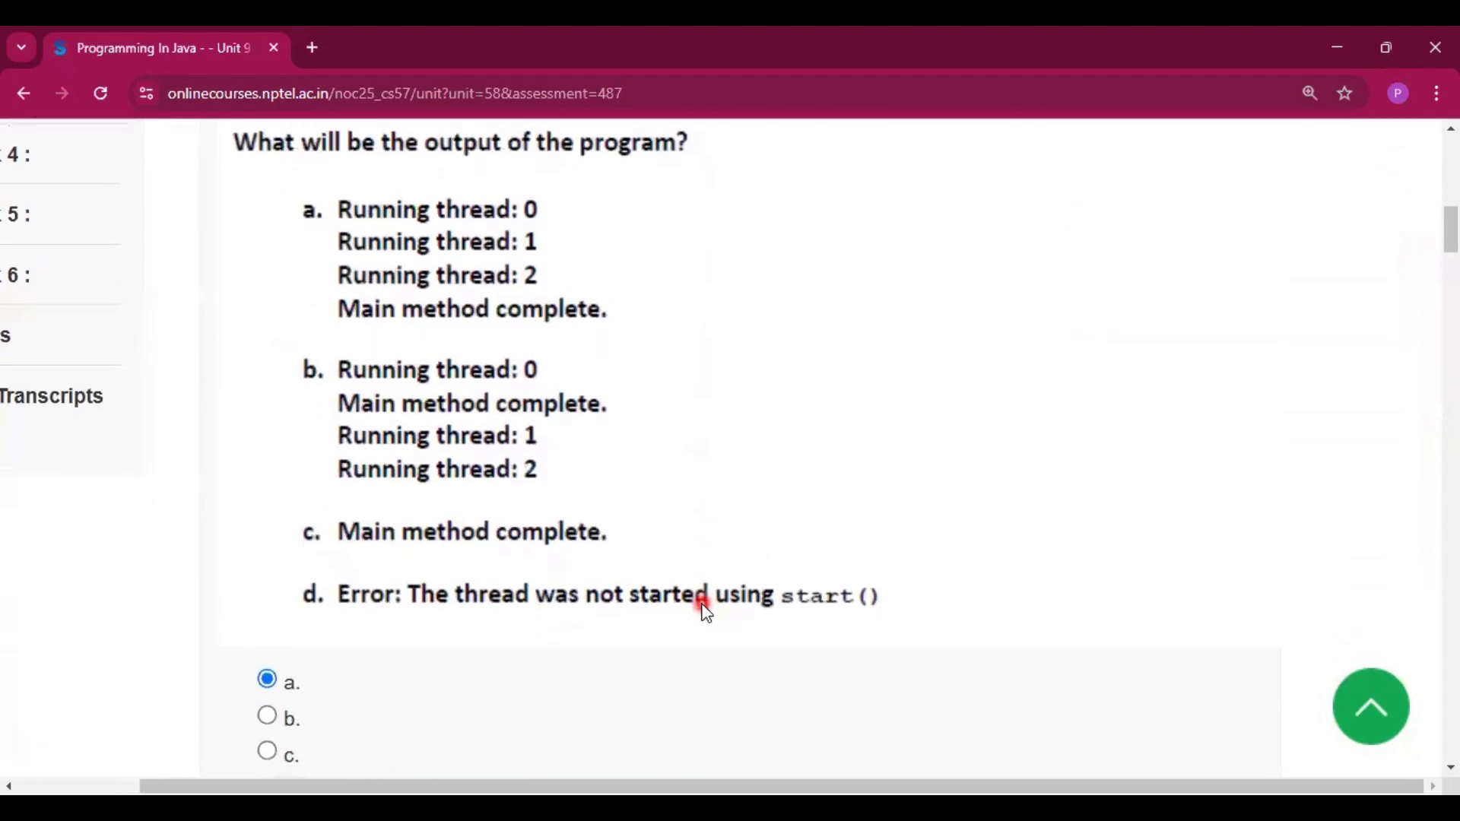
{"action": "scroll", "scroll_direction": "down", "scroll_amount": 3}
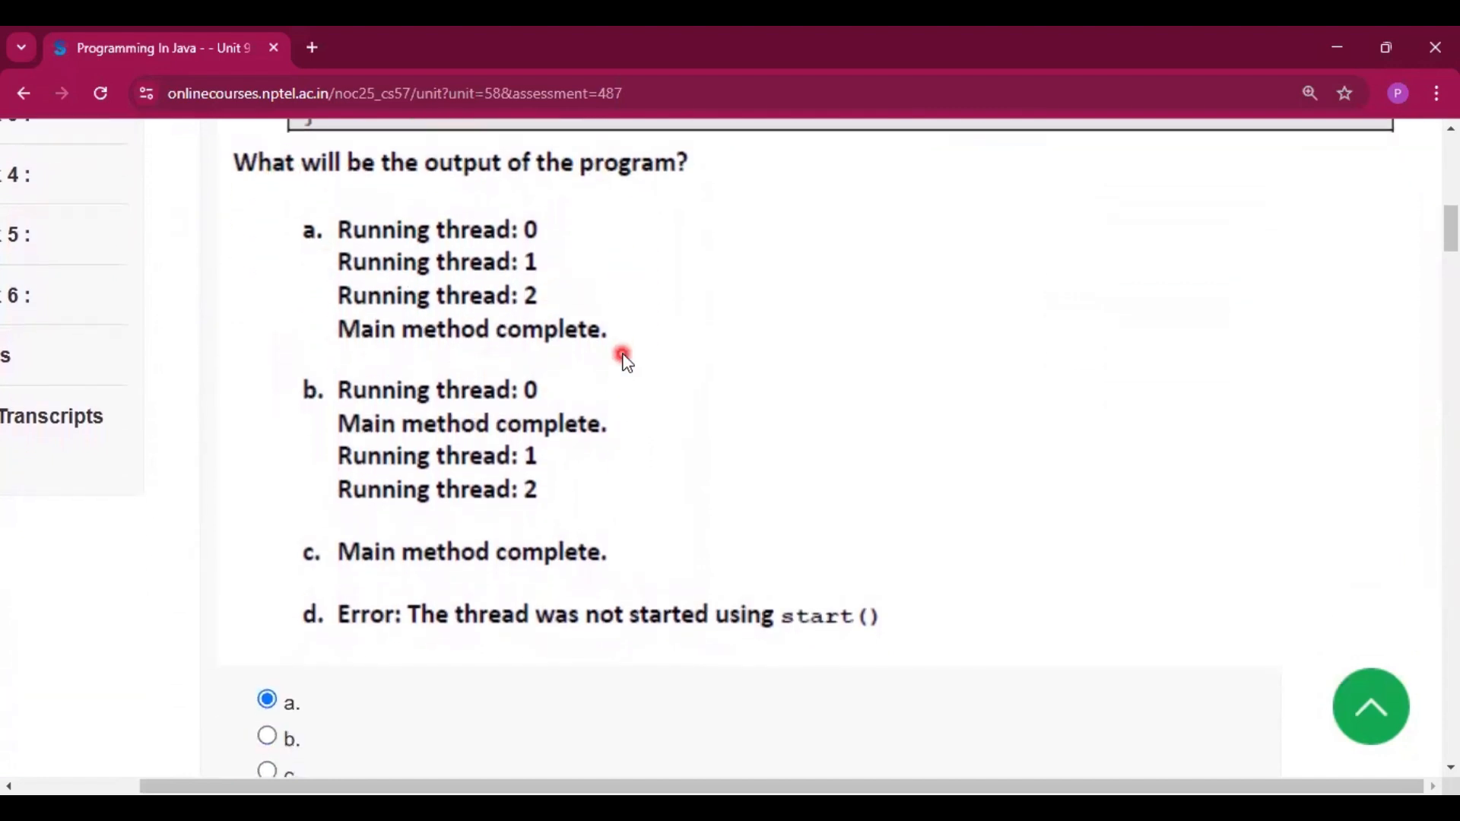
Step: Scroll down to the multithreading question 2 and confirm option a is selected
{"action": "scroll", "scroll_direction": "down", "scroll_amount": 3}
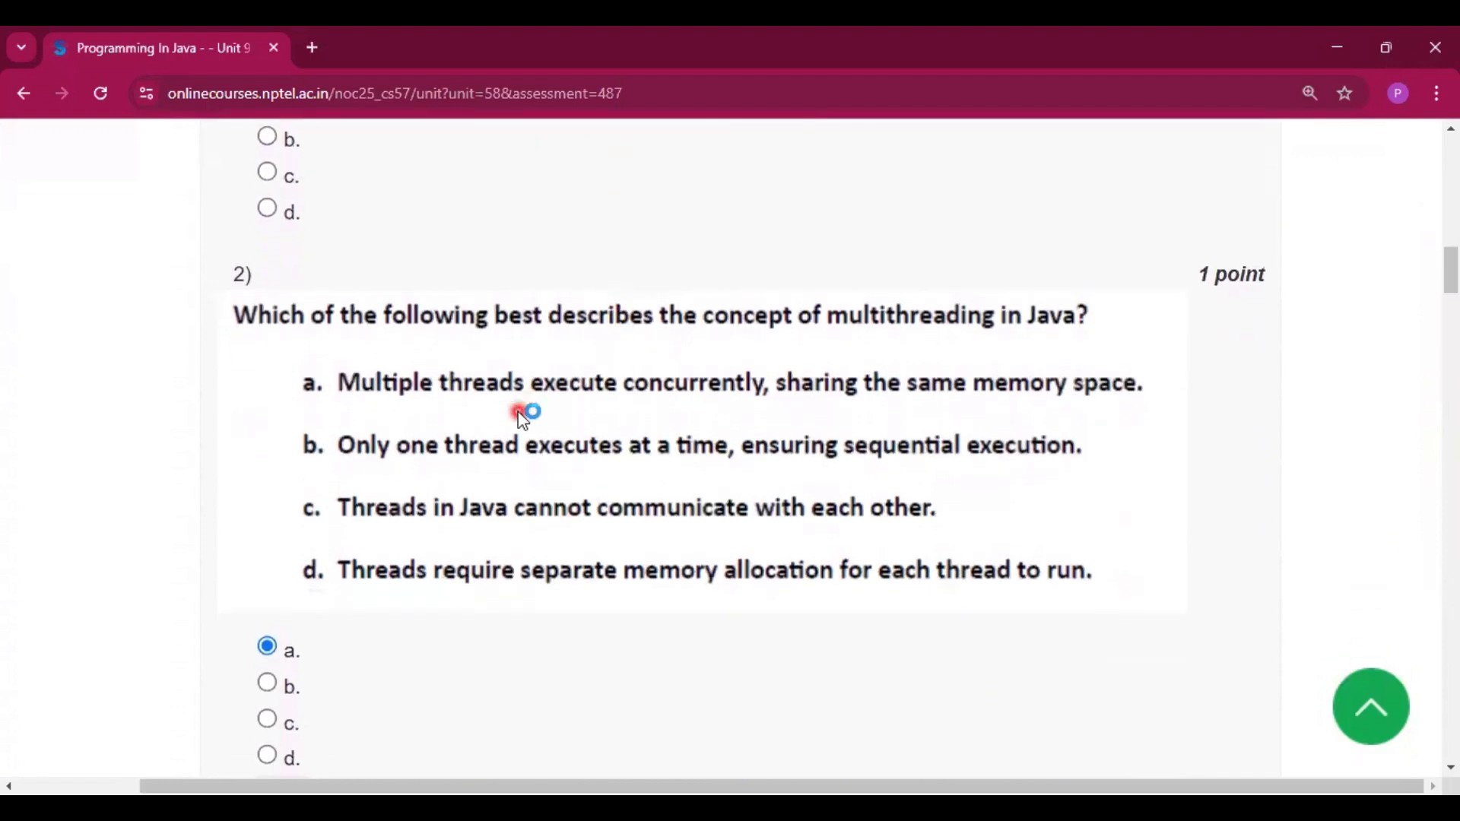
{"action": "scroll", "scroll_direction": "down", "scroll_amount": 3}
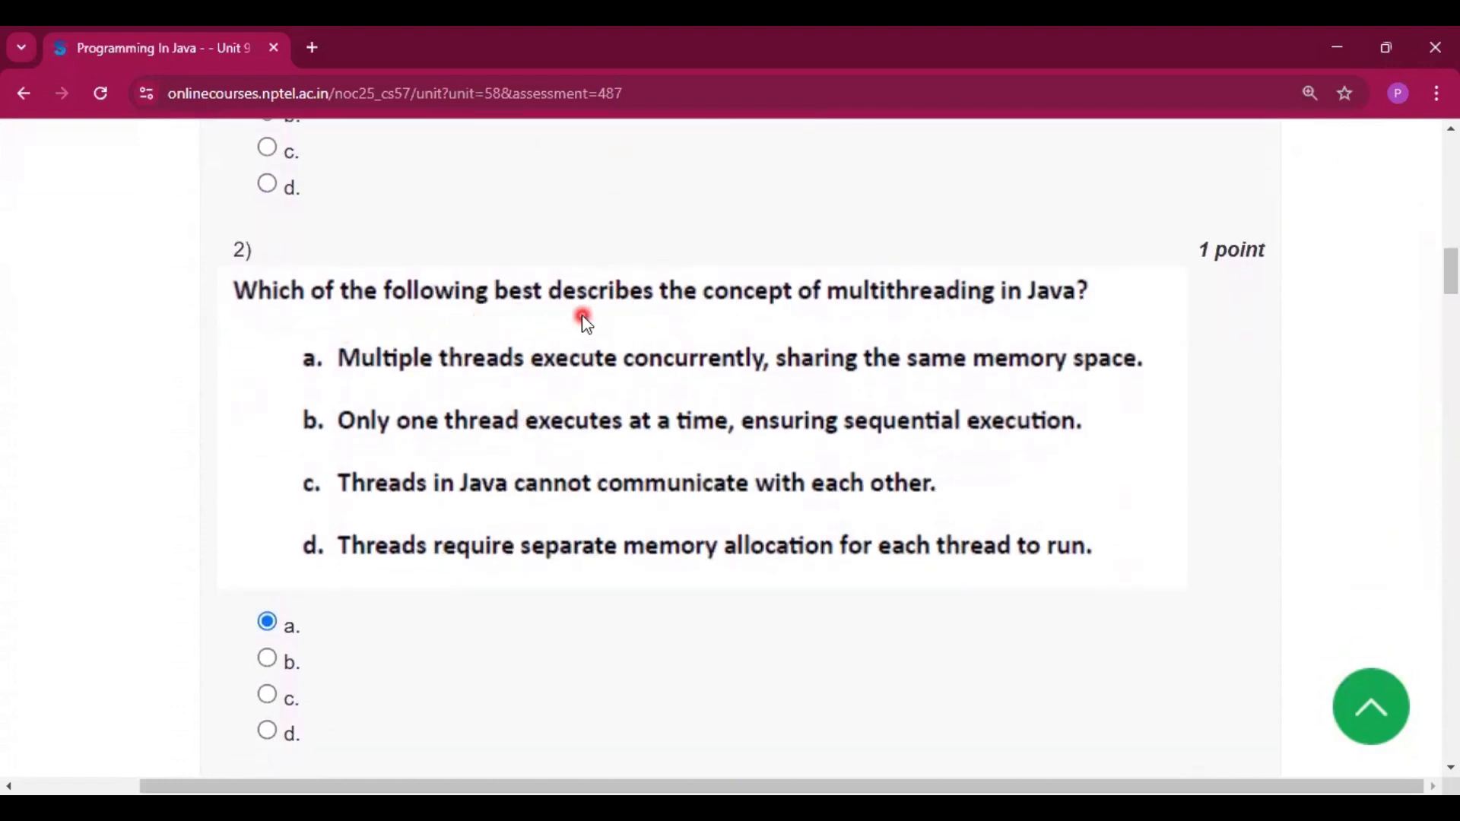
{"action": "mouse_move", "coordinate": [1059, 309]}
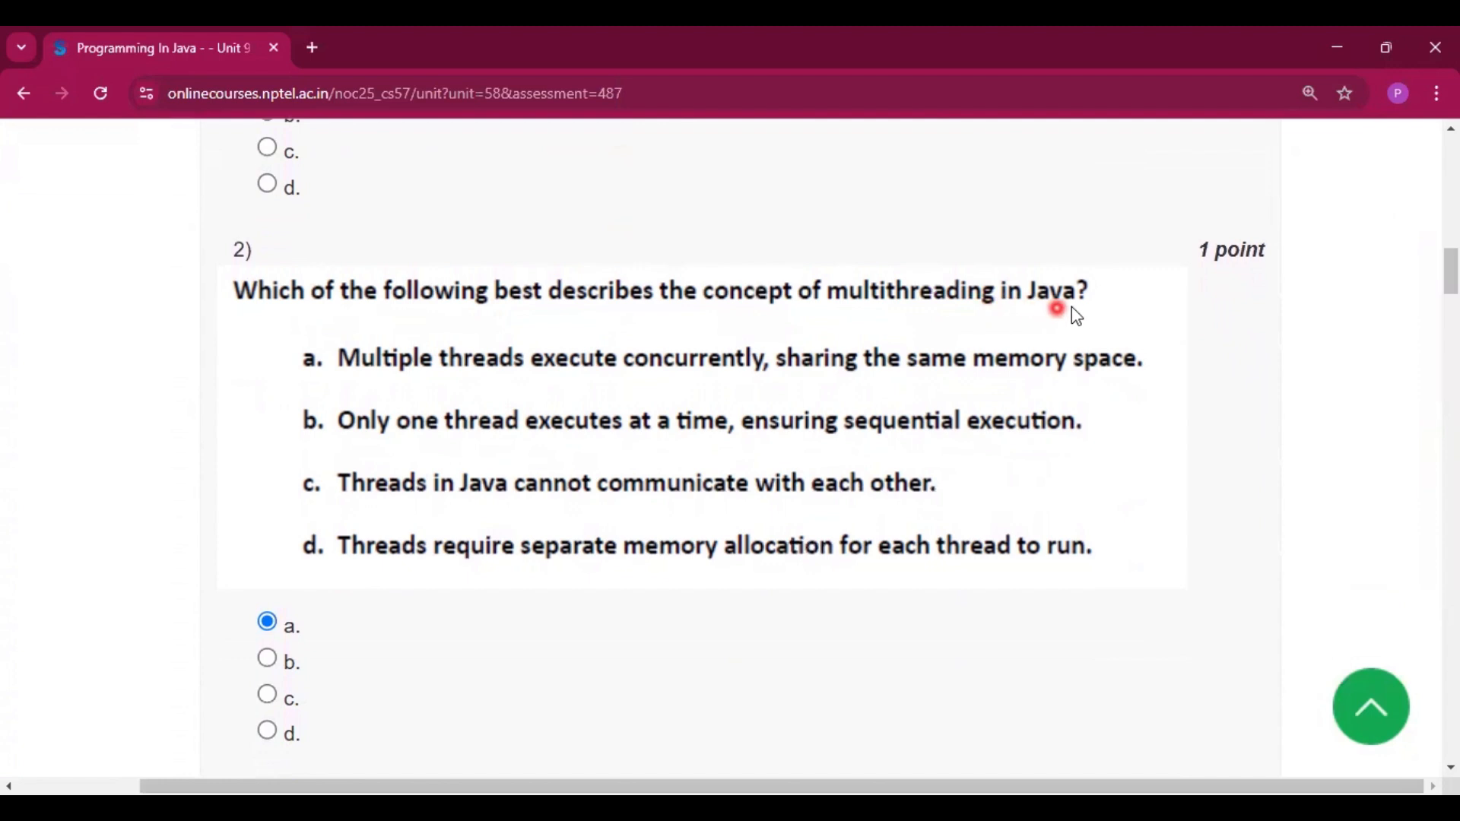
{"action": "scroll", "scroll_direction": "down", "scroll_amount": 3}
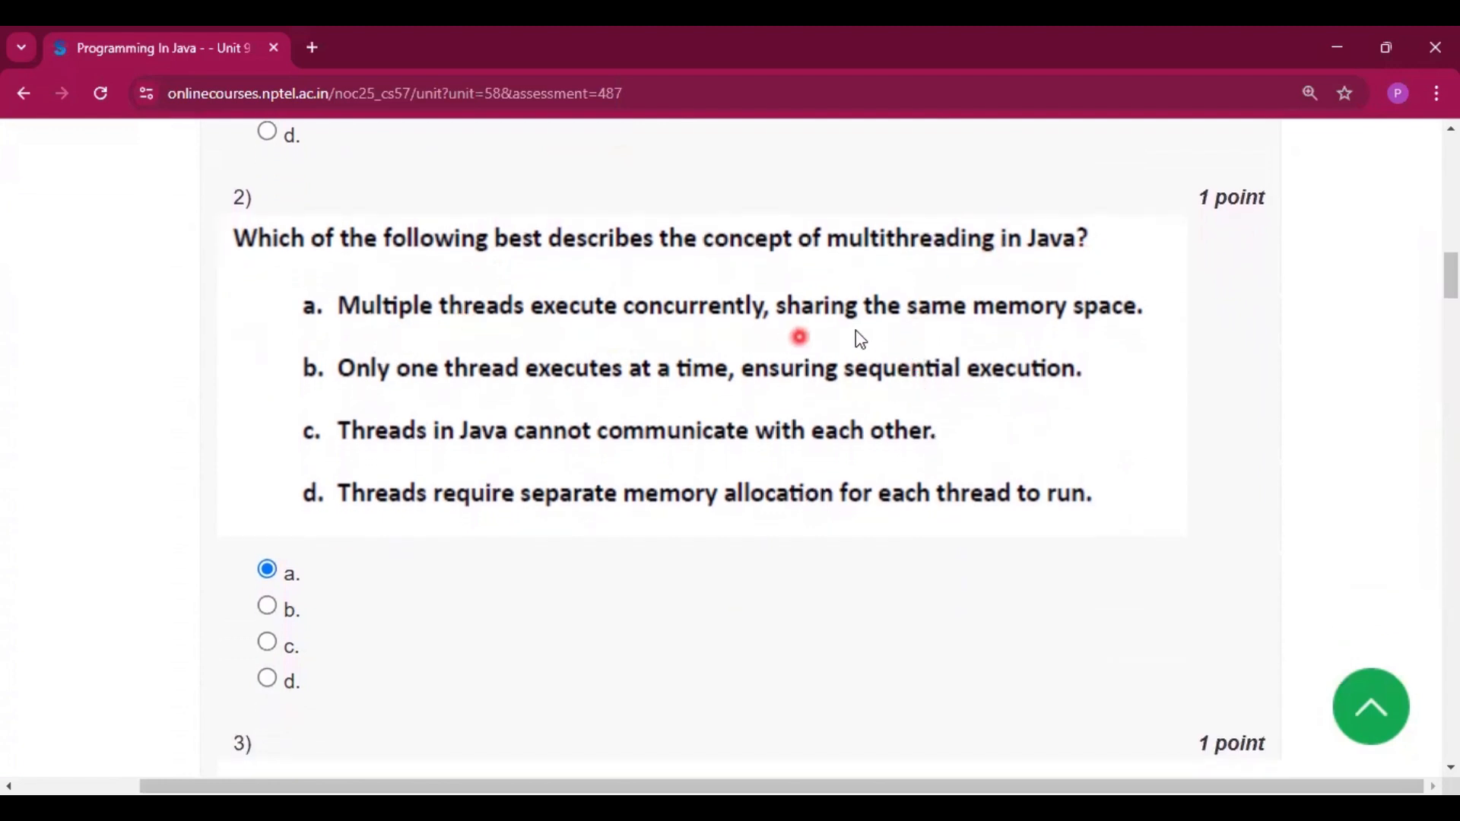
{"action": "scroll", "scroll_direction": "down", "scroll_amount": 3}
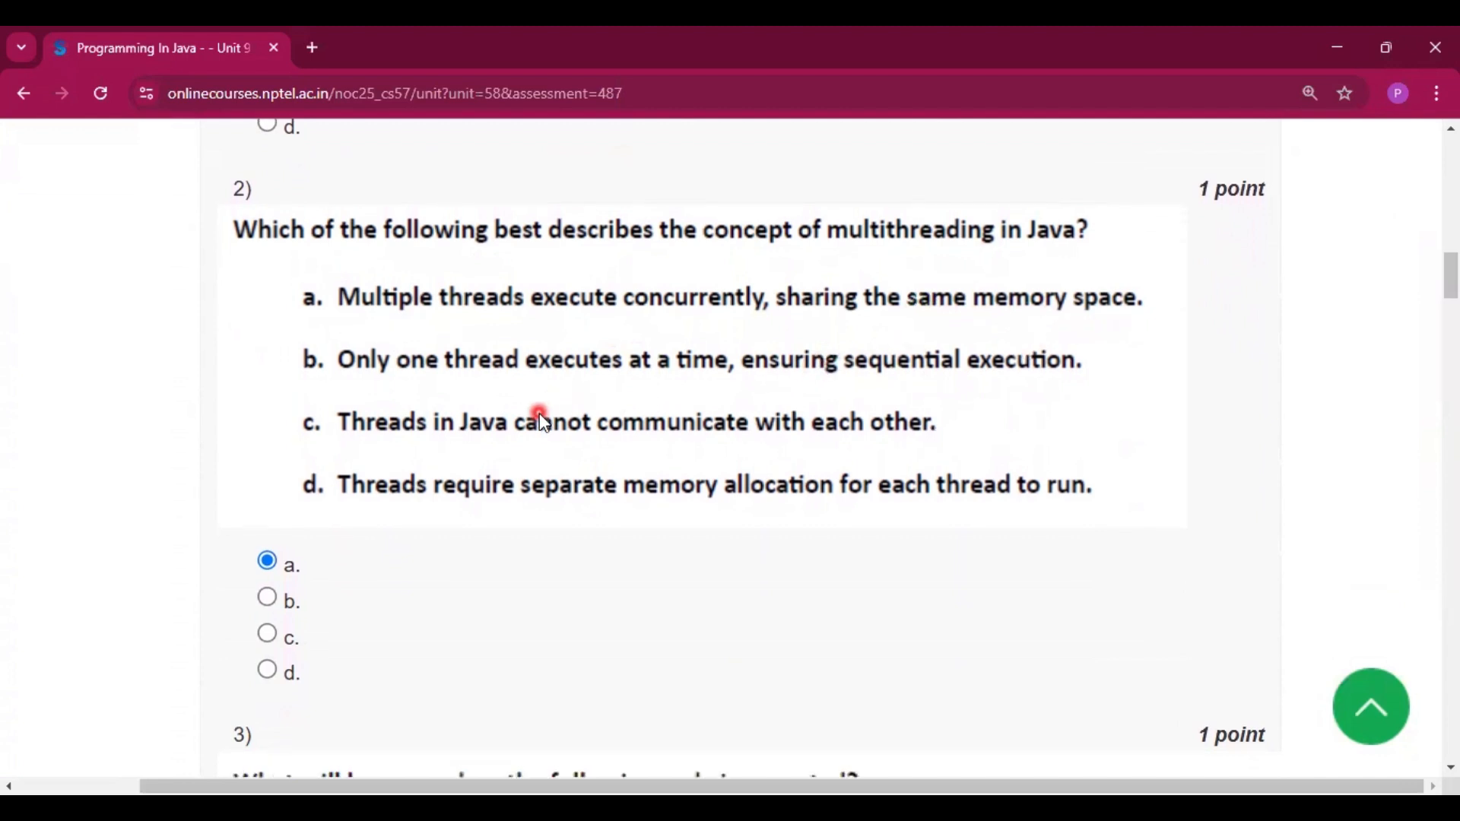
{"action": "scroll", "scroll_direction": "down", "scroll_amount": 3}
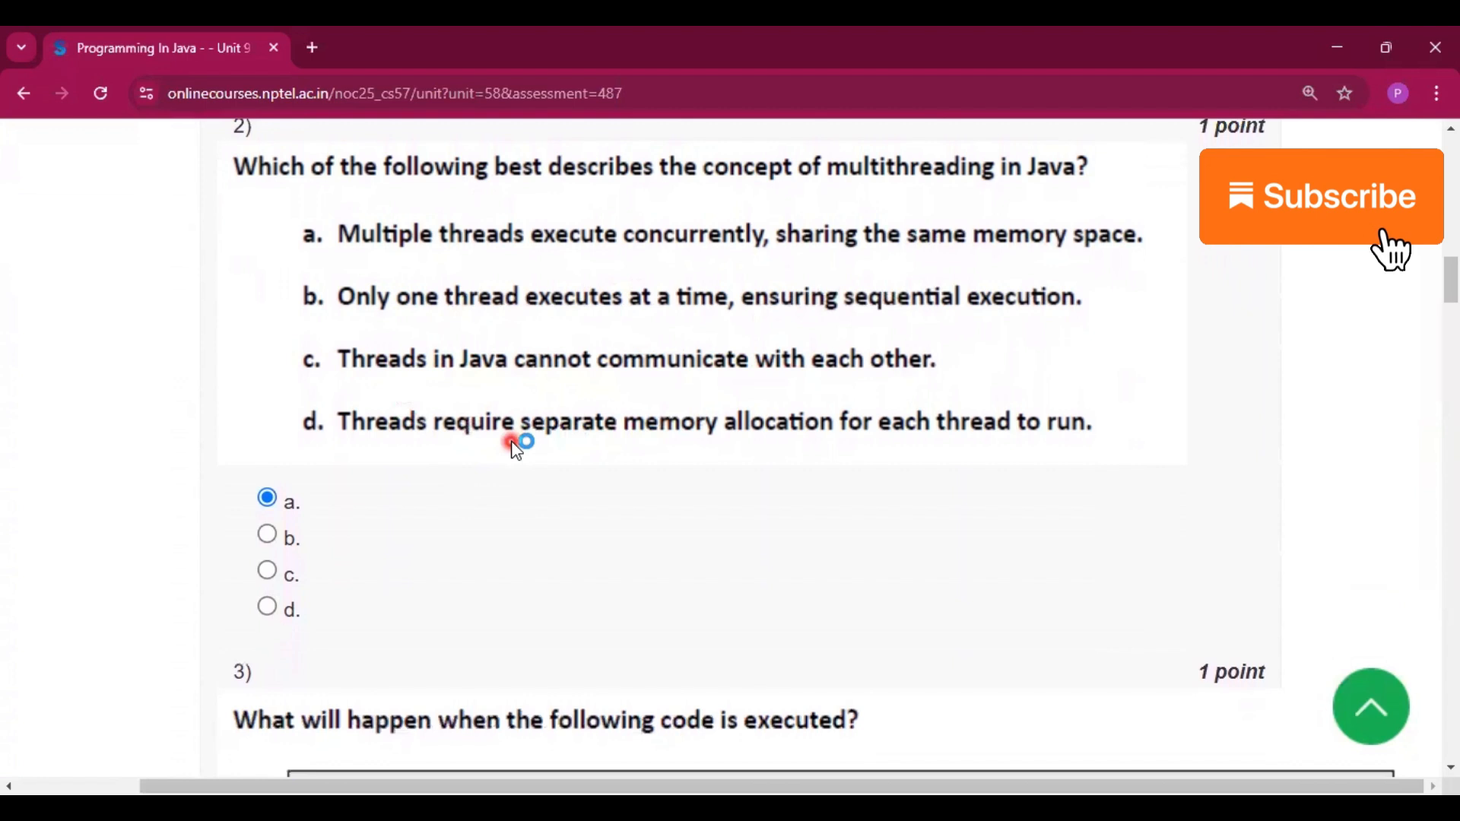
{"action": "scroll", "scroll_direction": "down", "scroll_amount": 3}
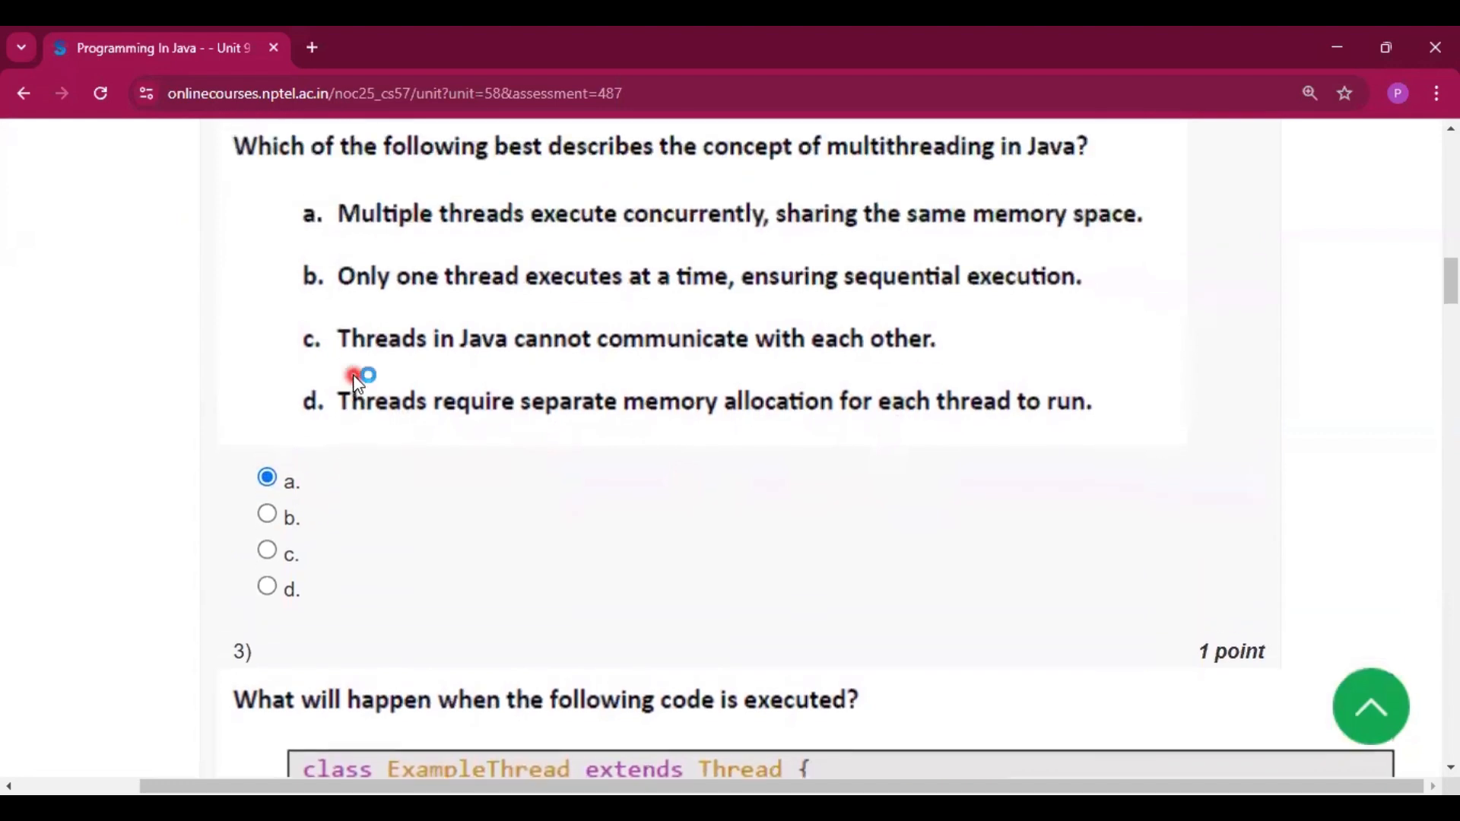
{"action": "scroll", "scroll_direction": "down", "scroll_amount": 3}
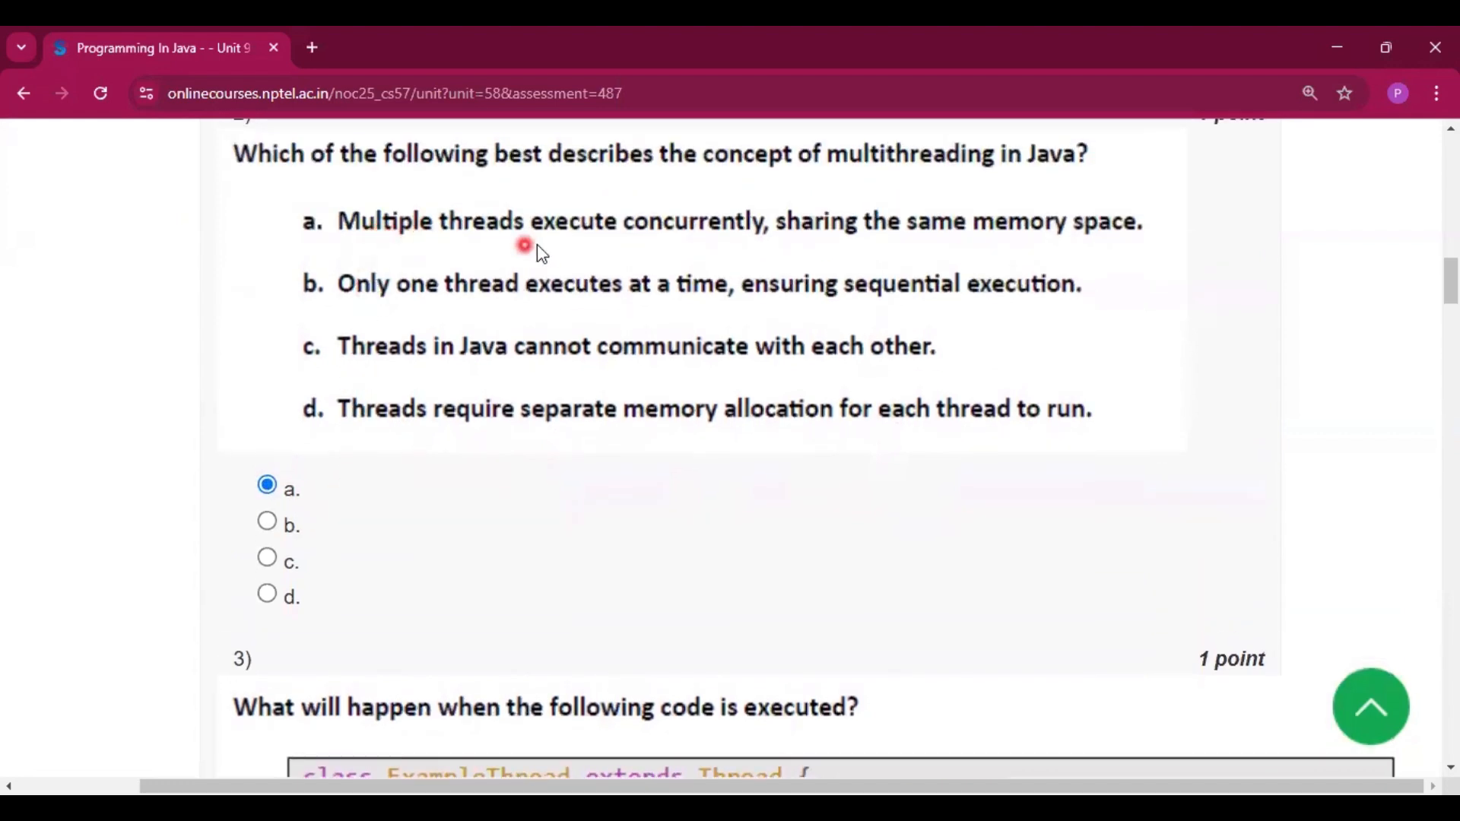
Step: Scroll through question 3's start-thread-twice code to its choices, confirming option b is marked
{"action": "scroll", "scroll_direction": "down", "scroll_amount": 3}
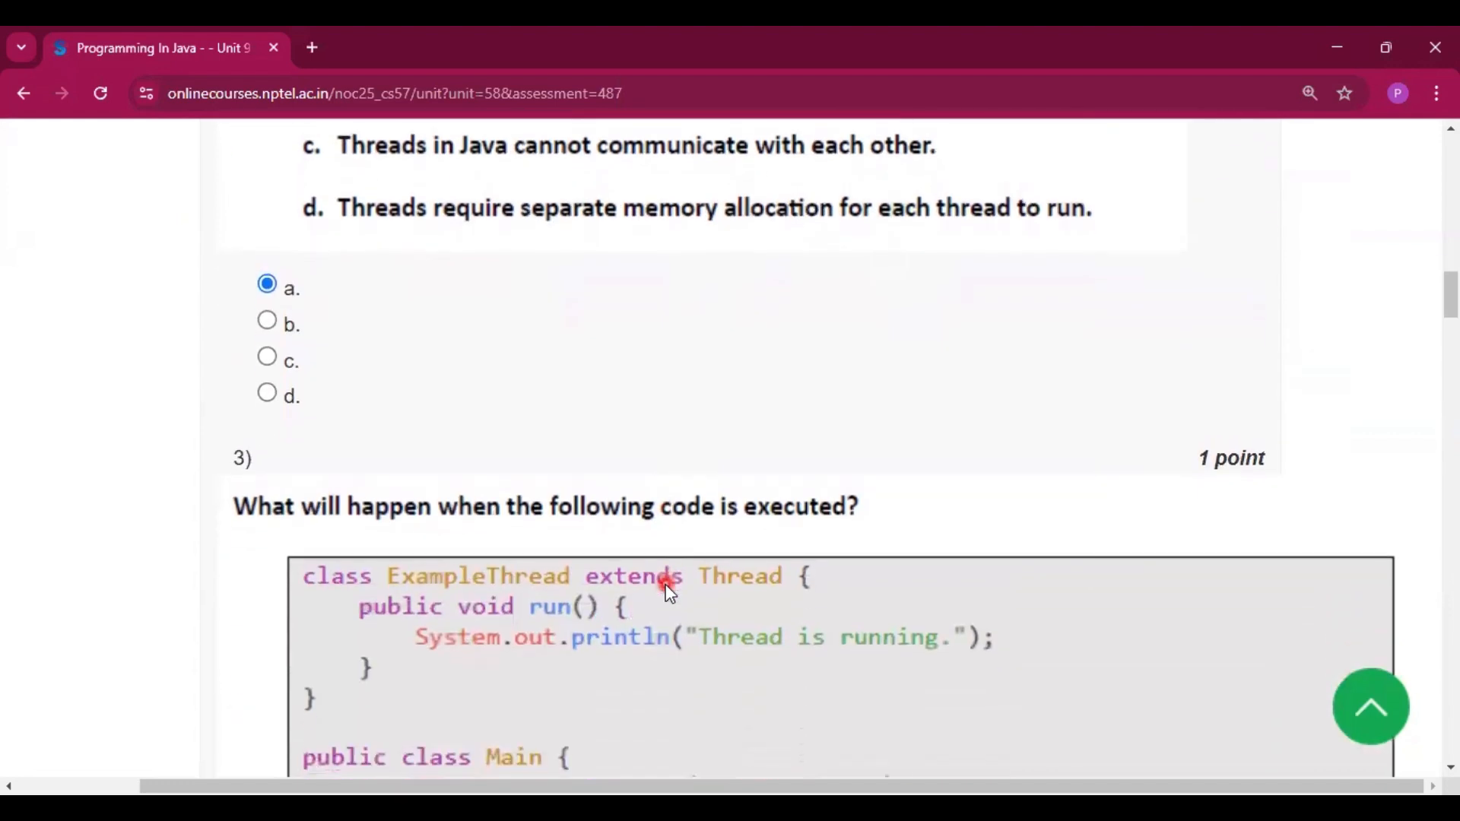
{"action": "scroll", "scroll_direction": "down", "scroll_amount": 3}
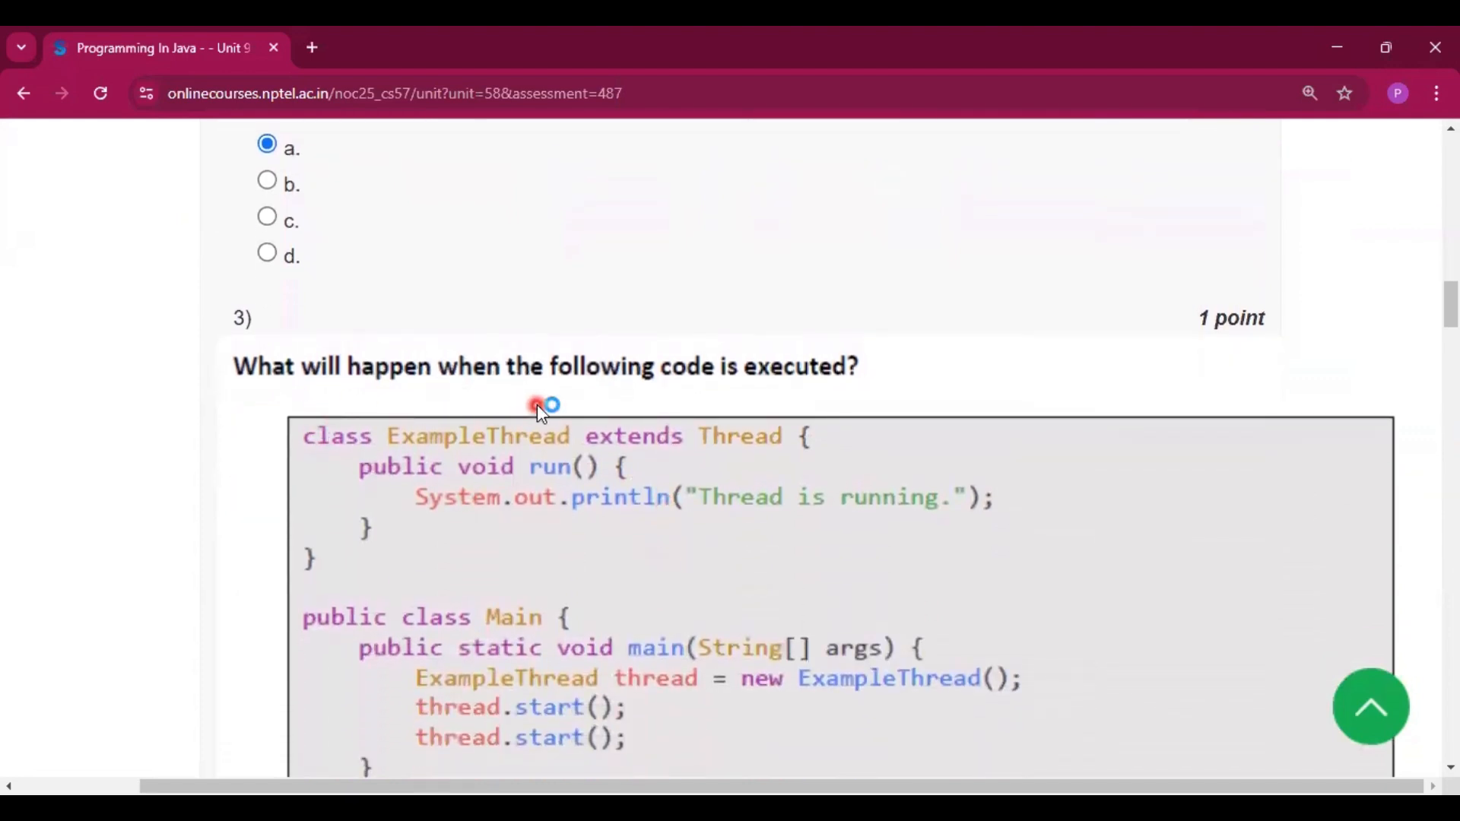
{"action": "scroll", "scroll_direction": "down", "scroll_amount": 3}
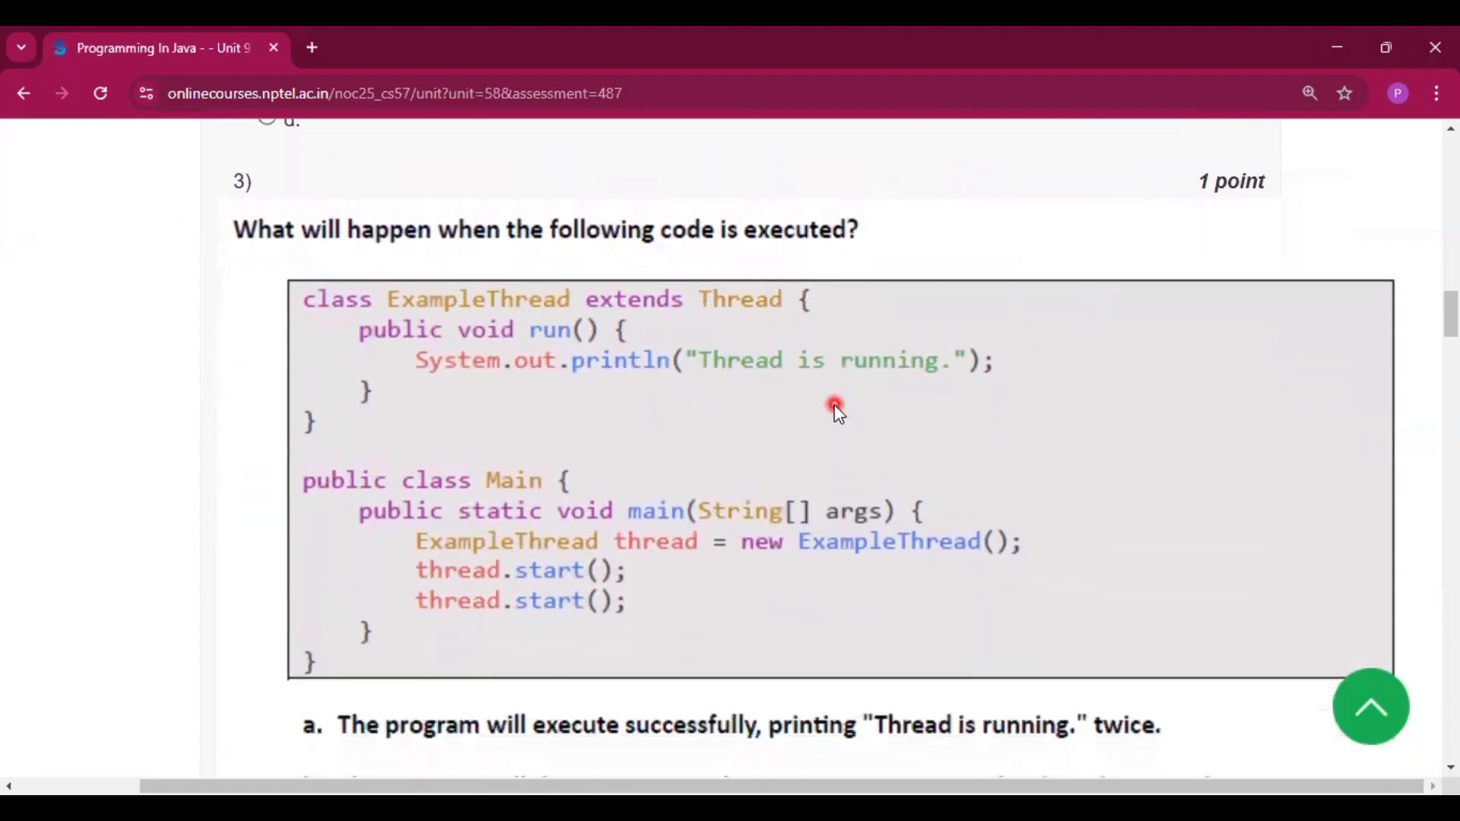
{"action": "scroll", "scroll_direction": "down", "scroll_amount": 3}
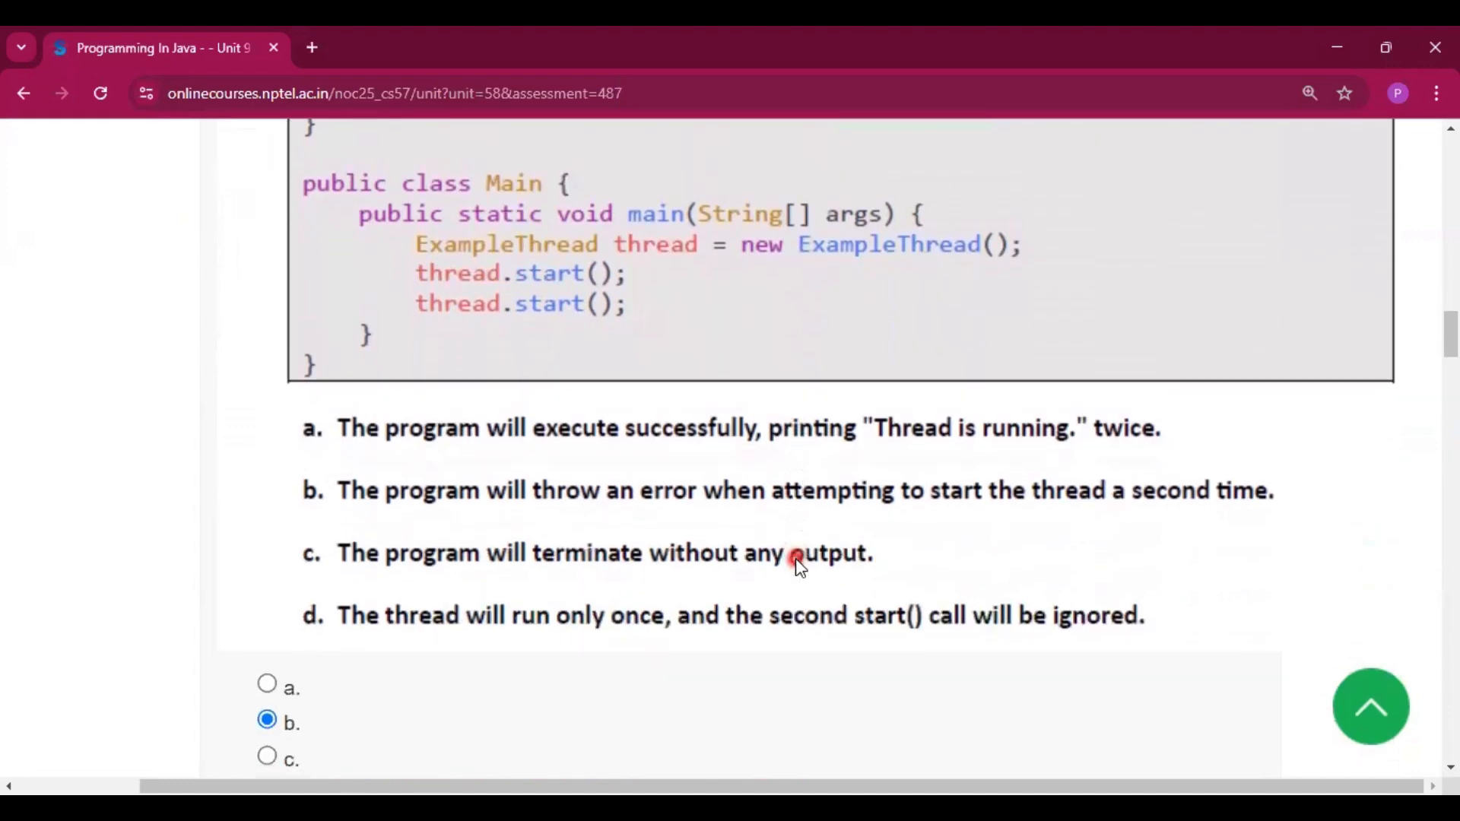
{"action": "scroll", "scroll_direction": "down", "scroll_amount": 3}
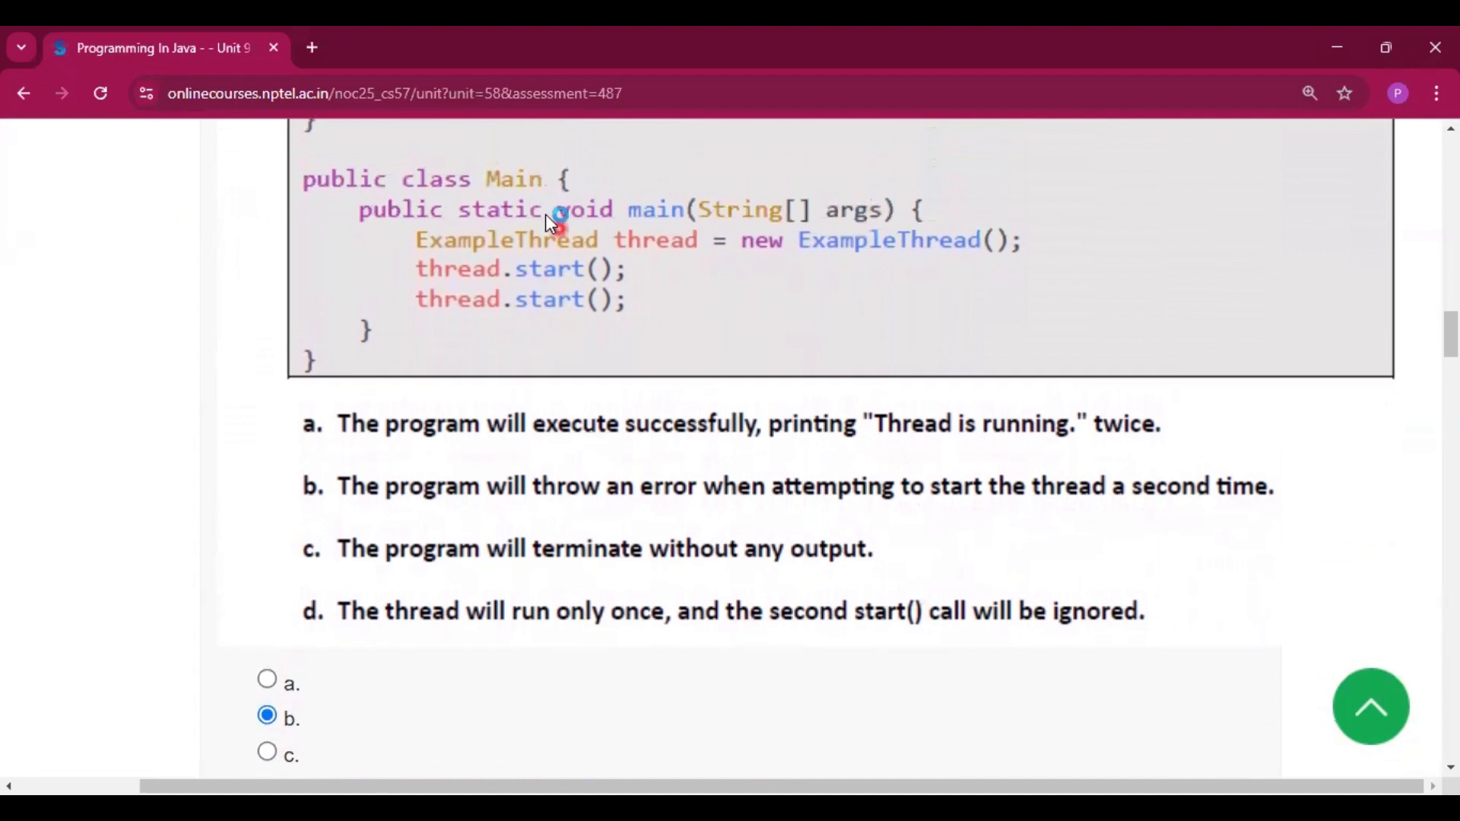
{"action": "mouse_move", "coordinate": [601, 209]}
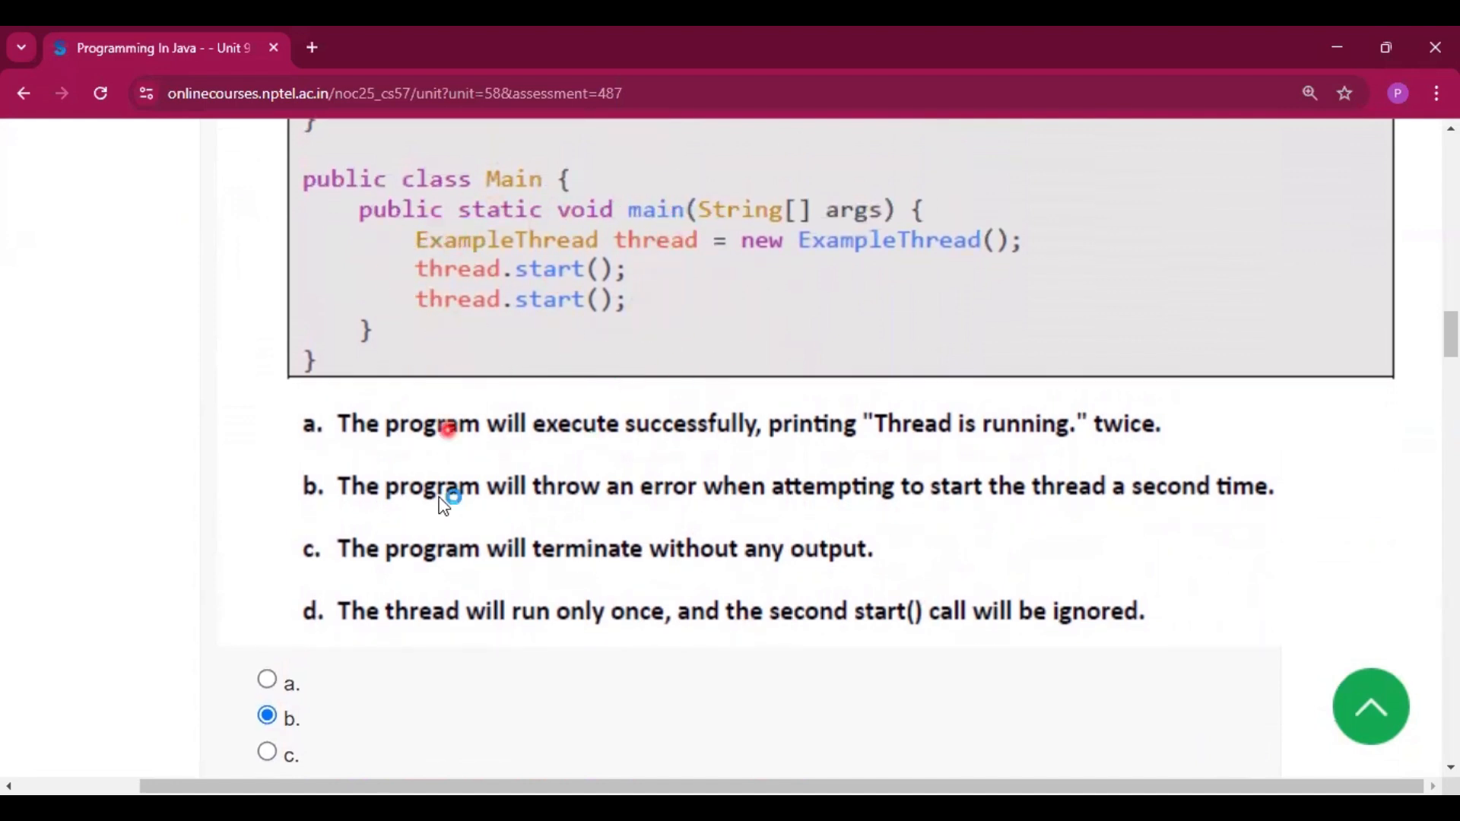
Step: Scroll past question 4's Runnable error choices, with option b marked, to question 5's code
{"action": "scroll", "scroll_direction": "down", "scroll_amount": 3}
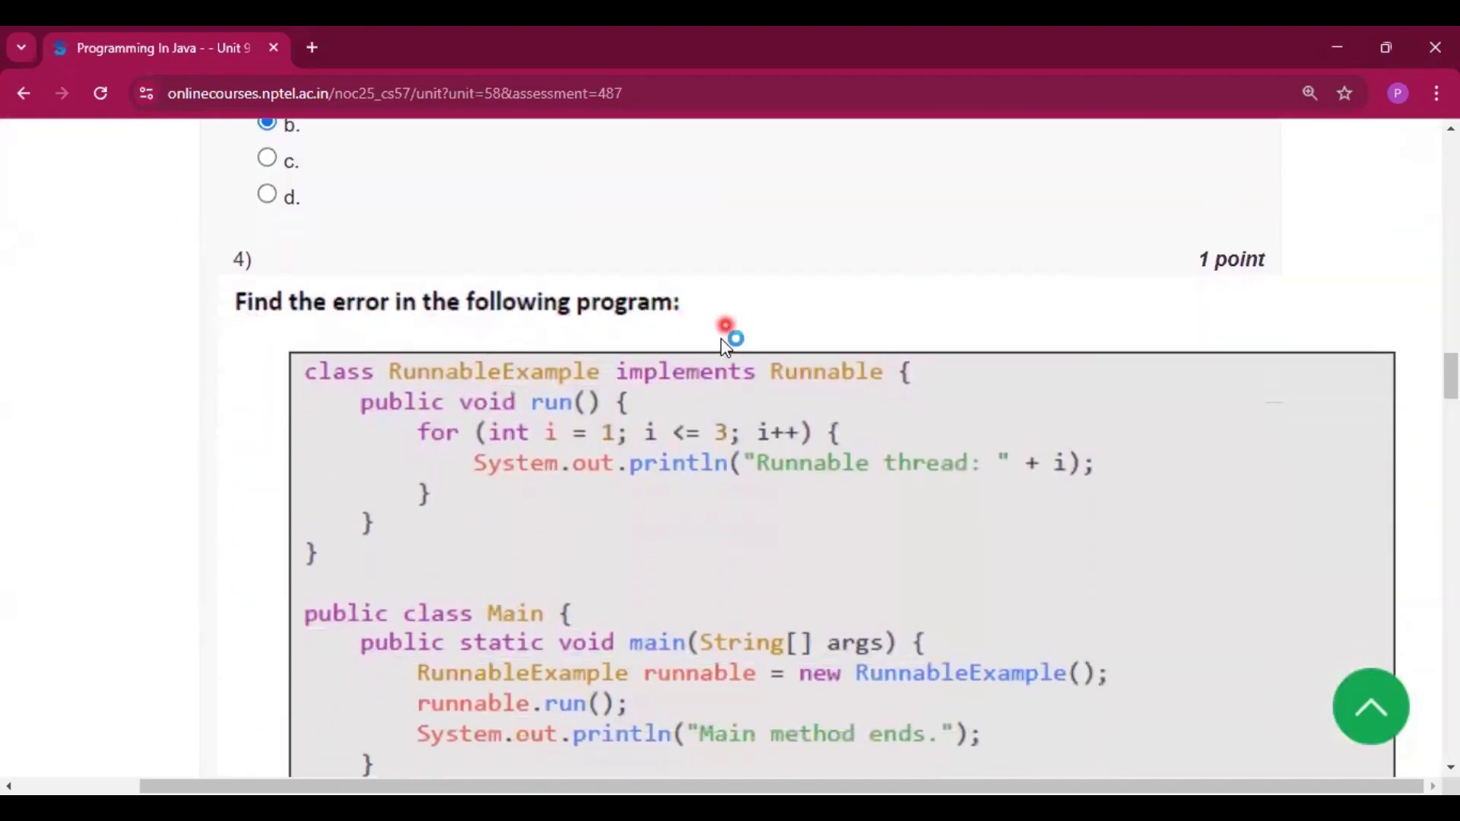
{"action": "scroll", "scroll_direction": "down", "scroll_amount": 3}
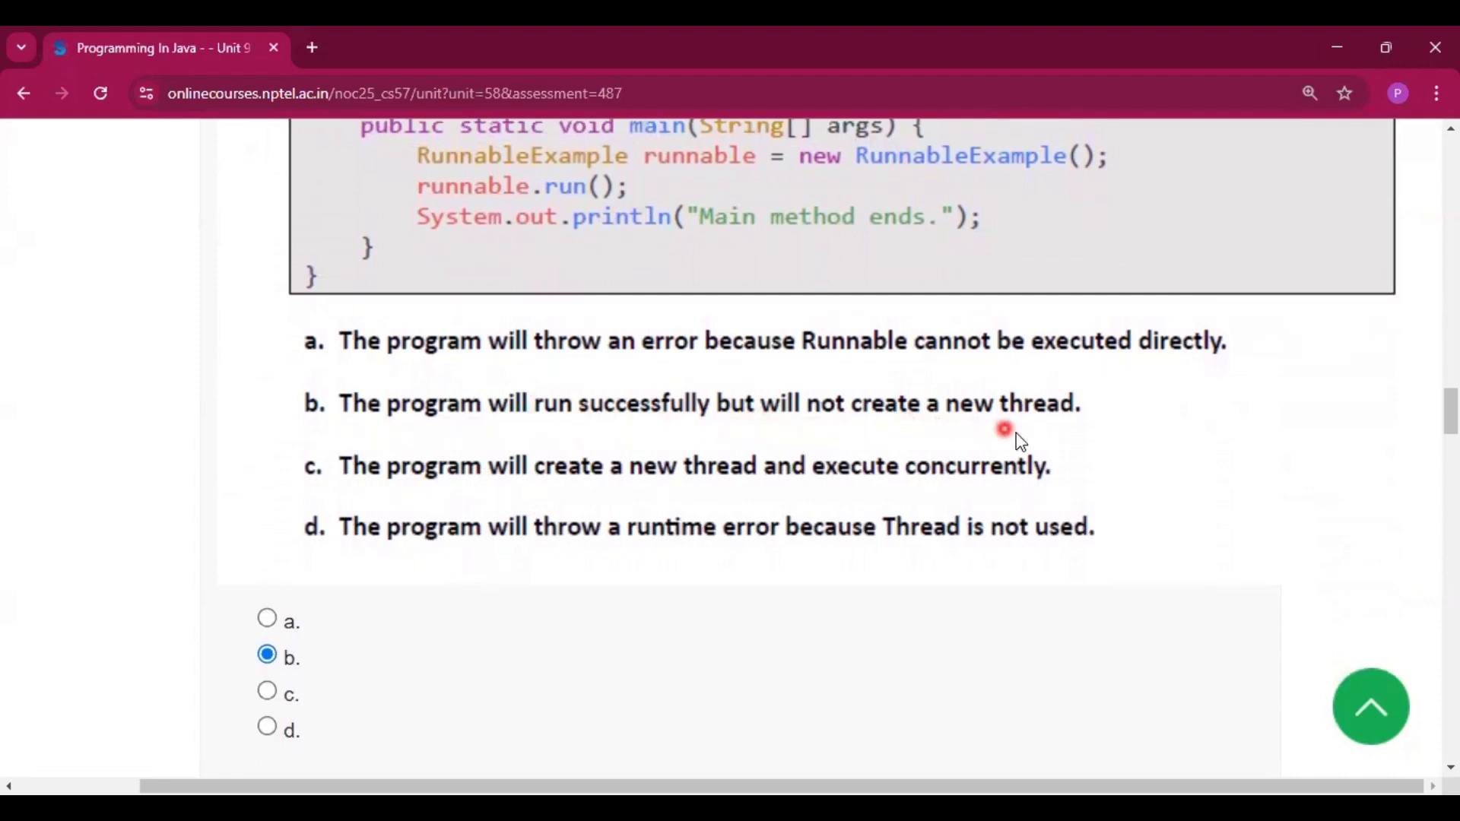
{"action": "scroll", "scroll_direction": "down", "scroll_amount": 3}
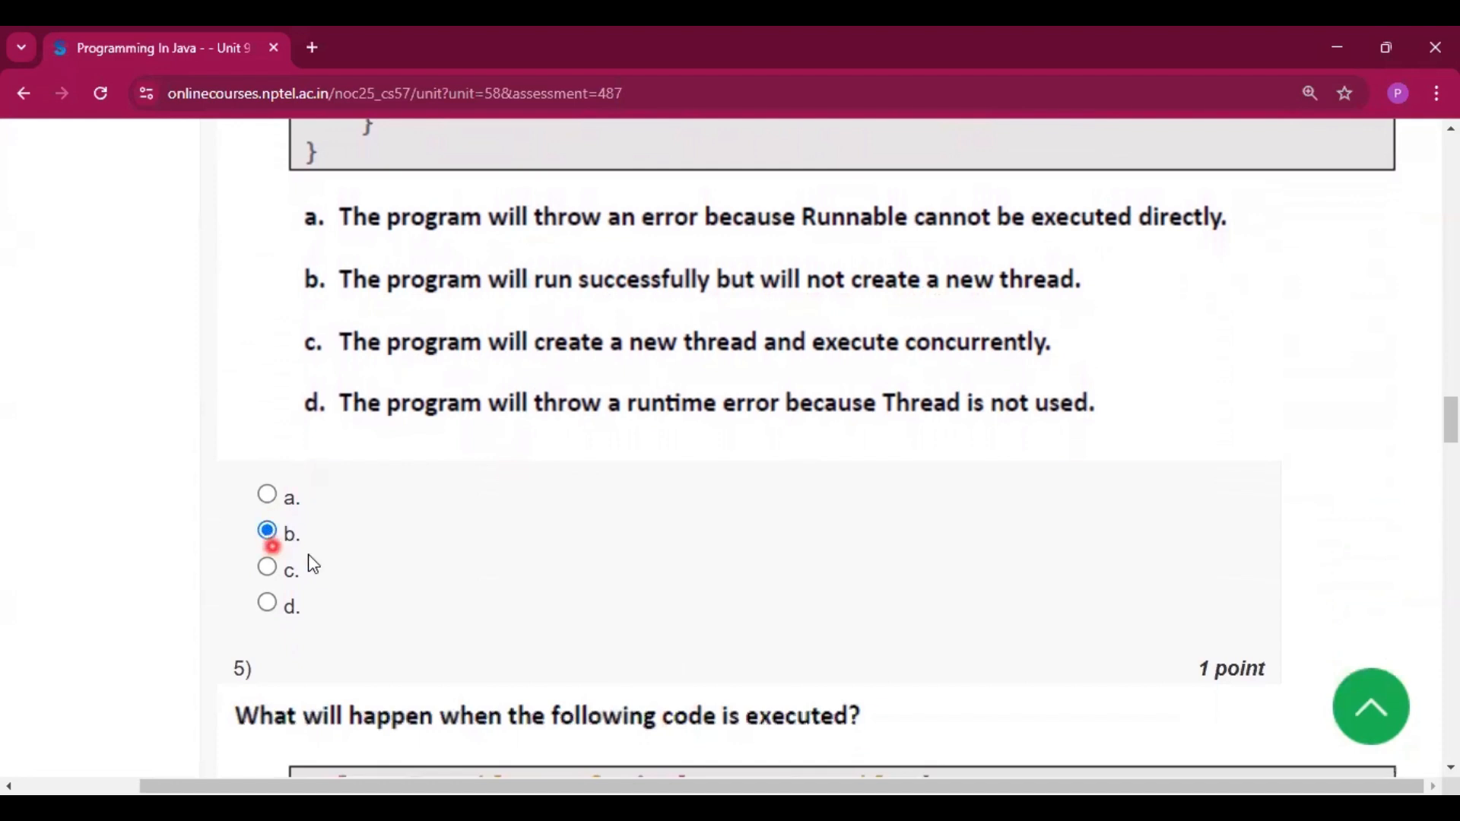
{"action": "scroll", "scroll_direction": "down", "scroll_amount": 3}
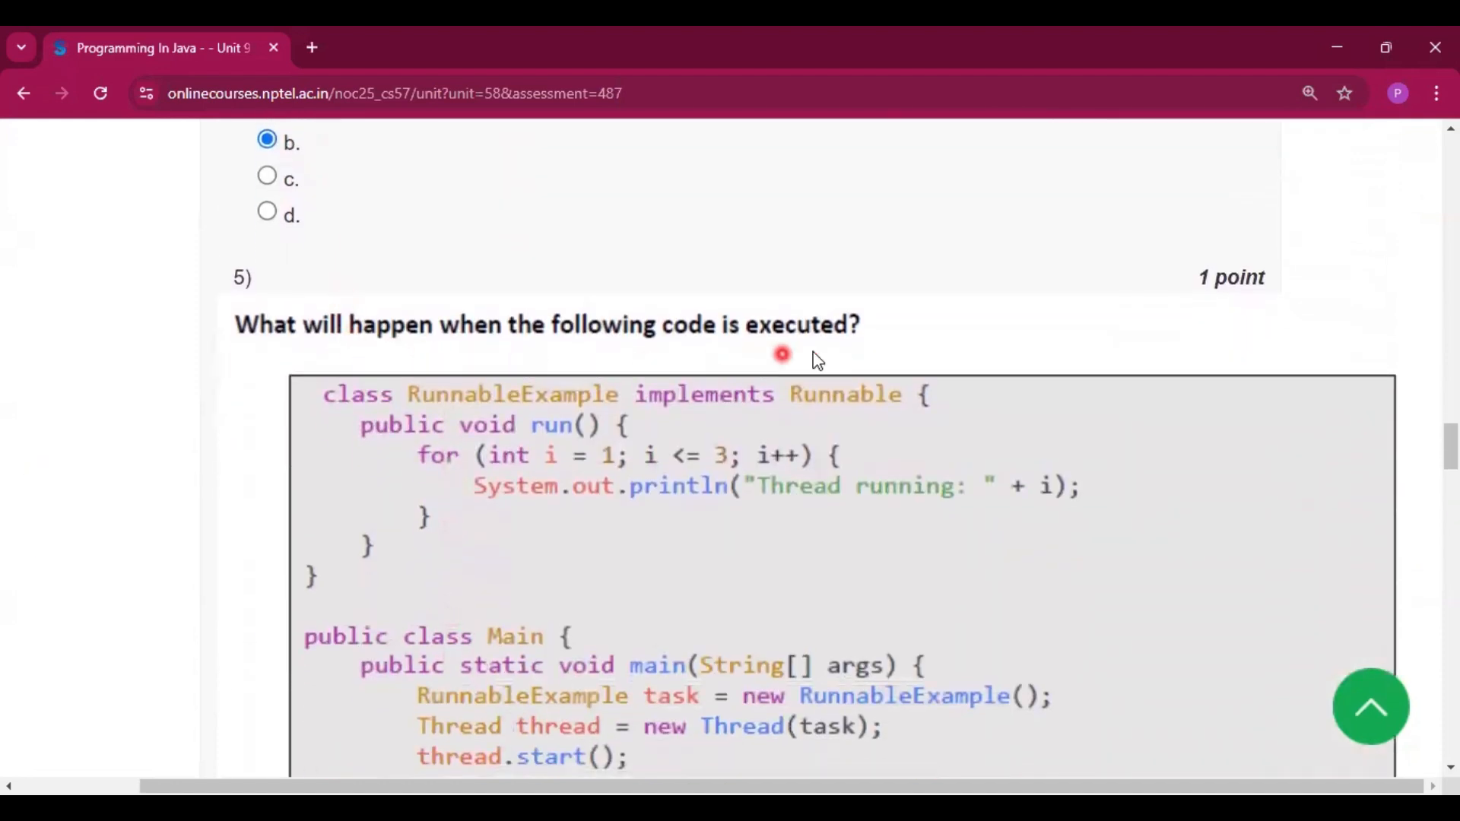
Step: Scroll past question 5's marked option b to the thread lifecycle states question
{"action": "scroll", "scroll_direction": "down", "scroll_amount": 3}
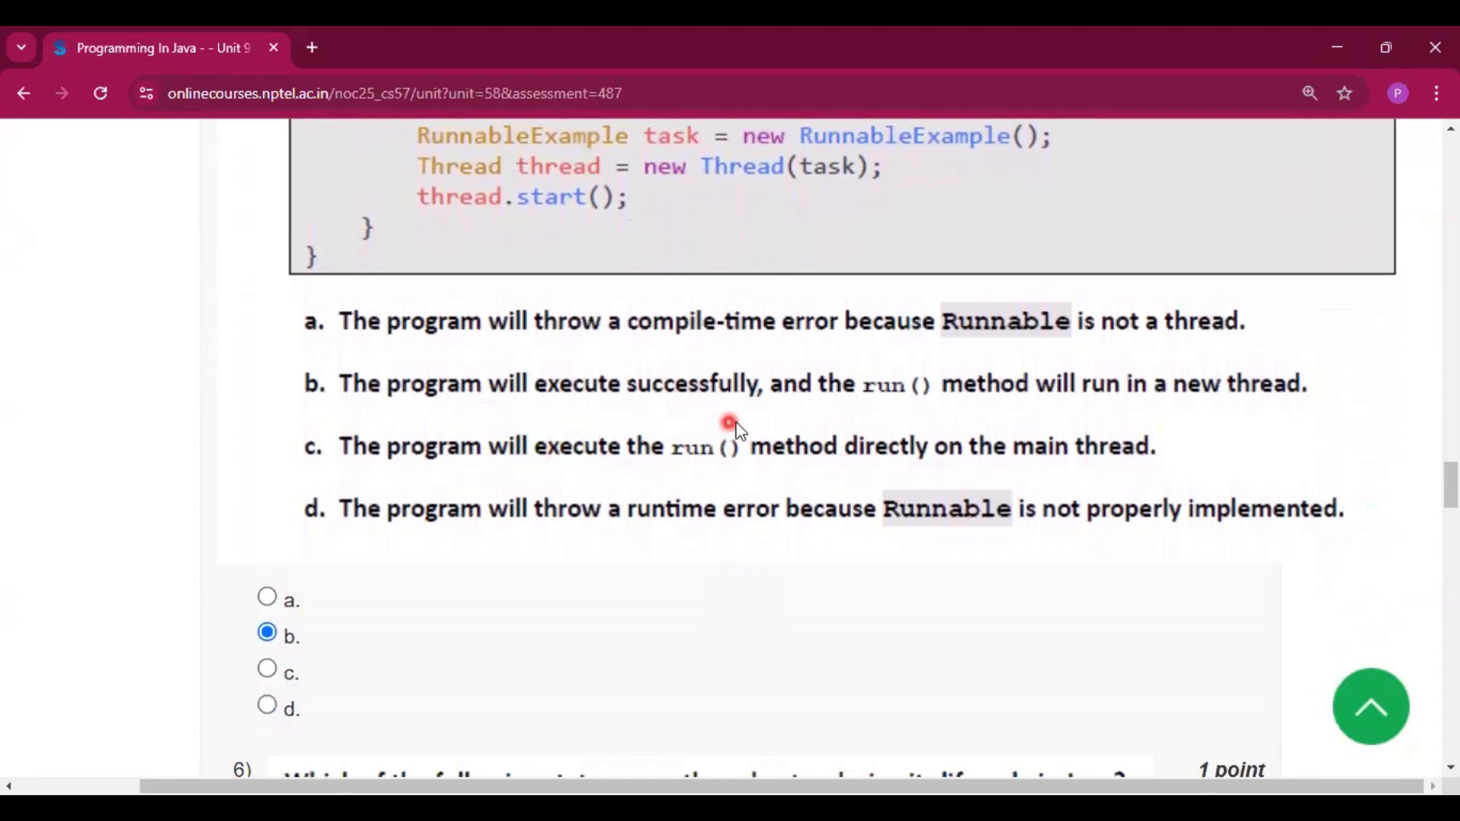
{"action": "mouse_move", "coordinate": [1113, 414]}
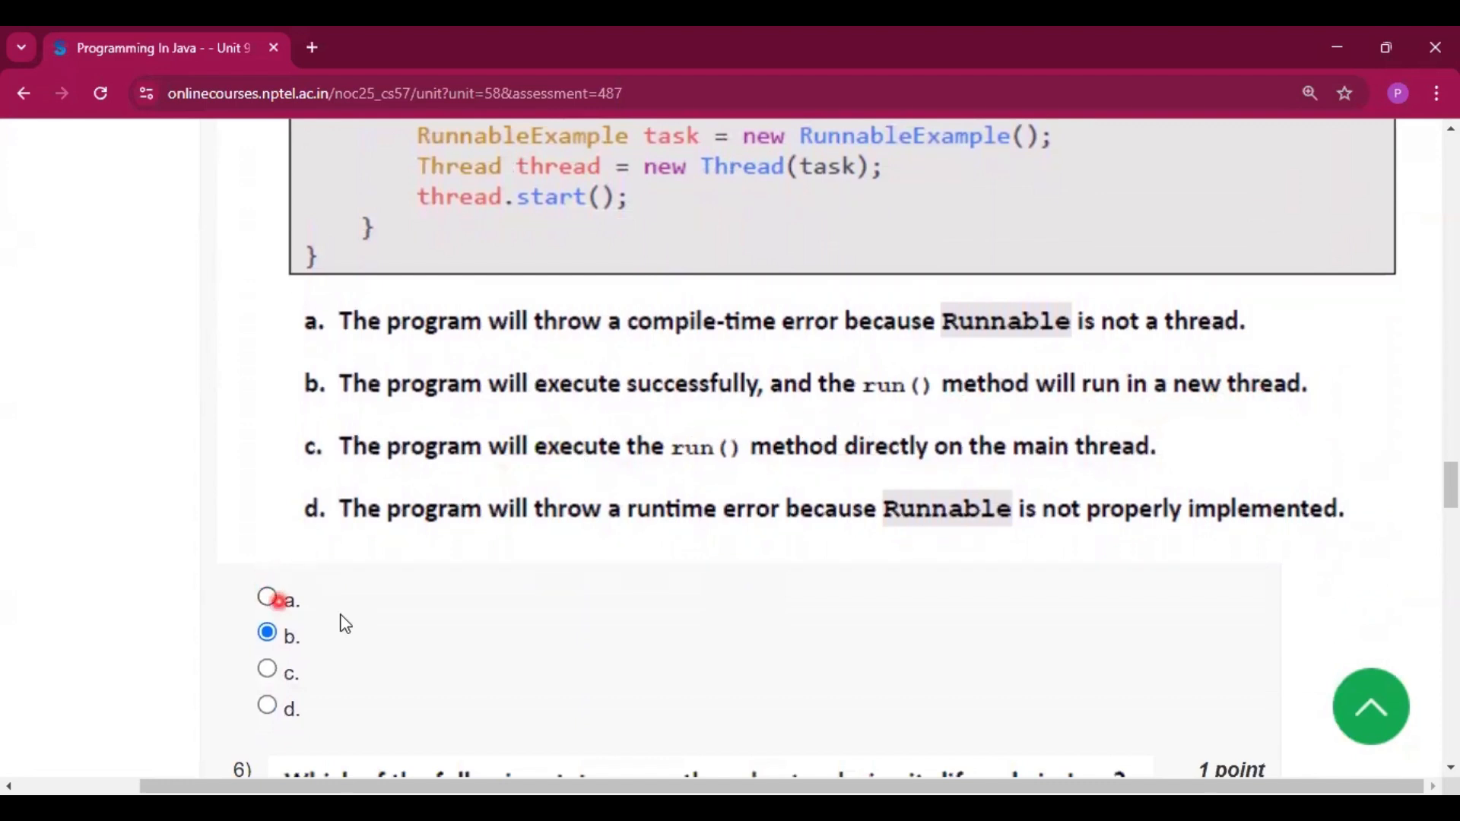
{"action": "scroll", "scroll_direction": "down", "scroll_amount": 3}
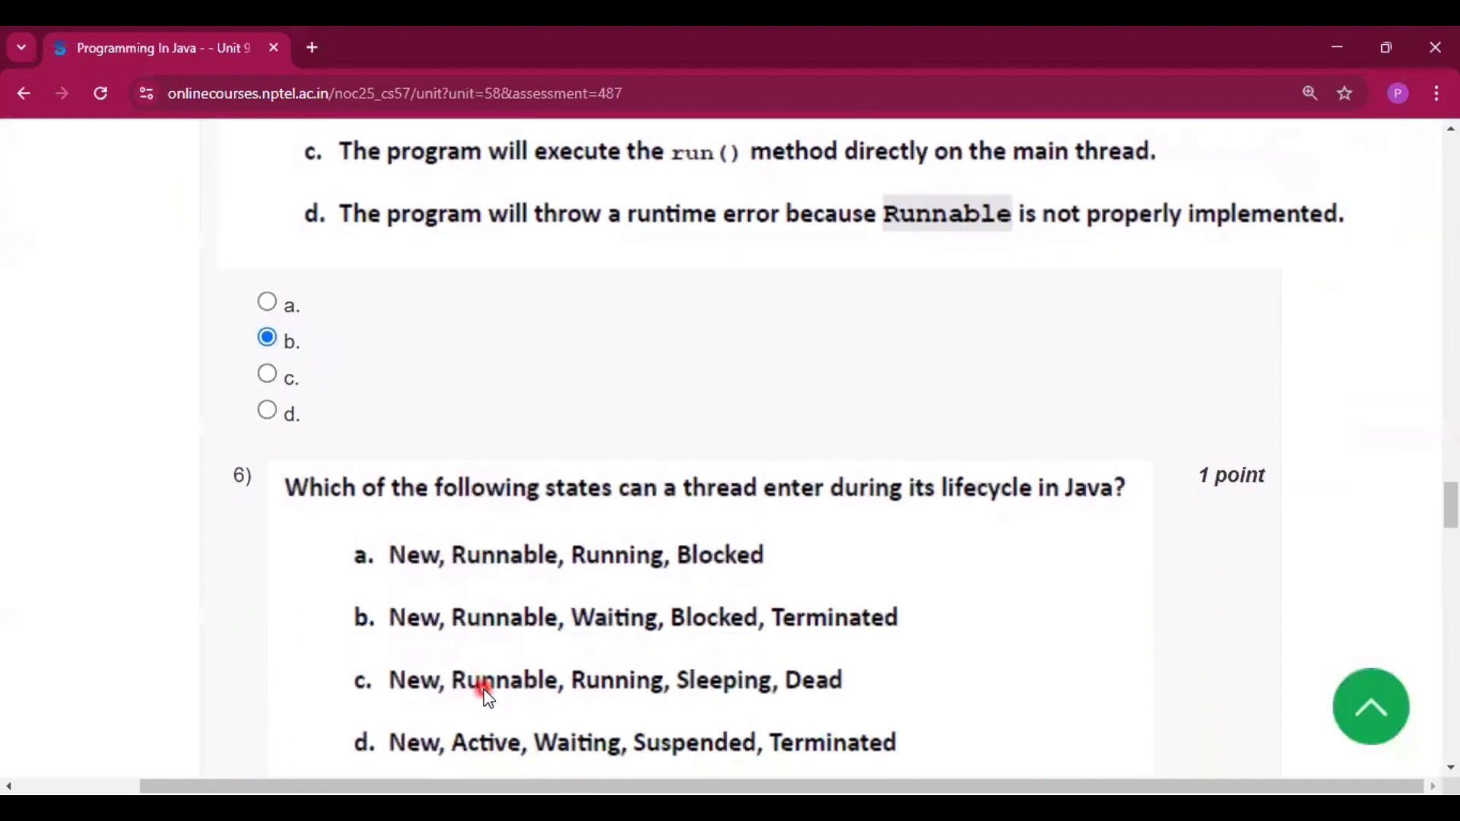
Step: Scroll past question 6's marked option b to the thread scheduler question 7
{"action": "scroll", "scroll_direction": "down", "scroll_amount": 3}
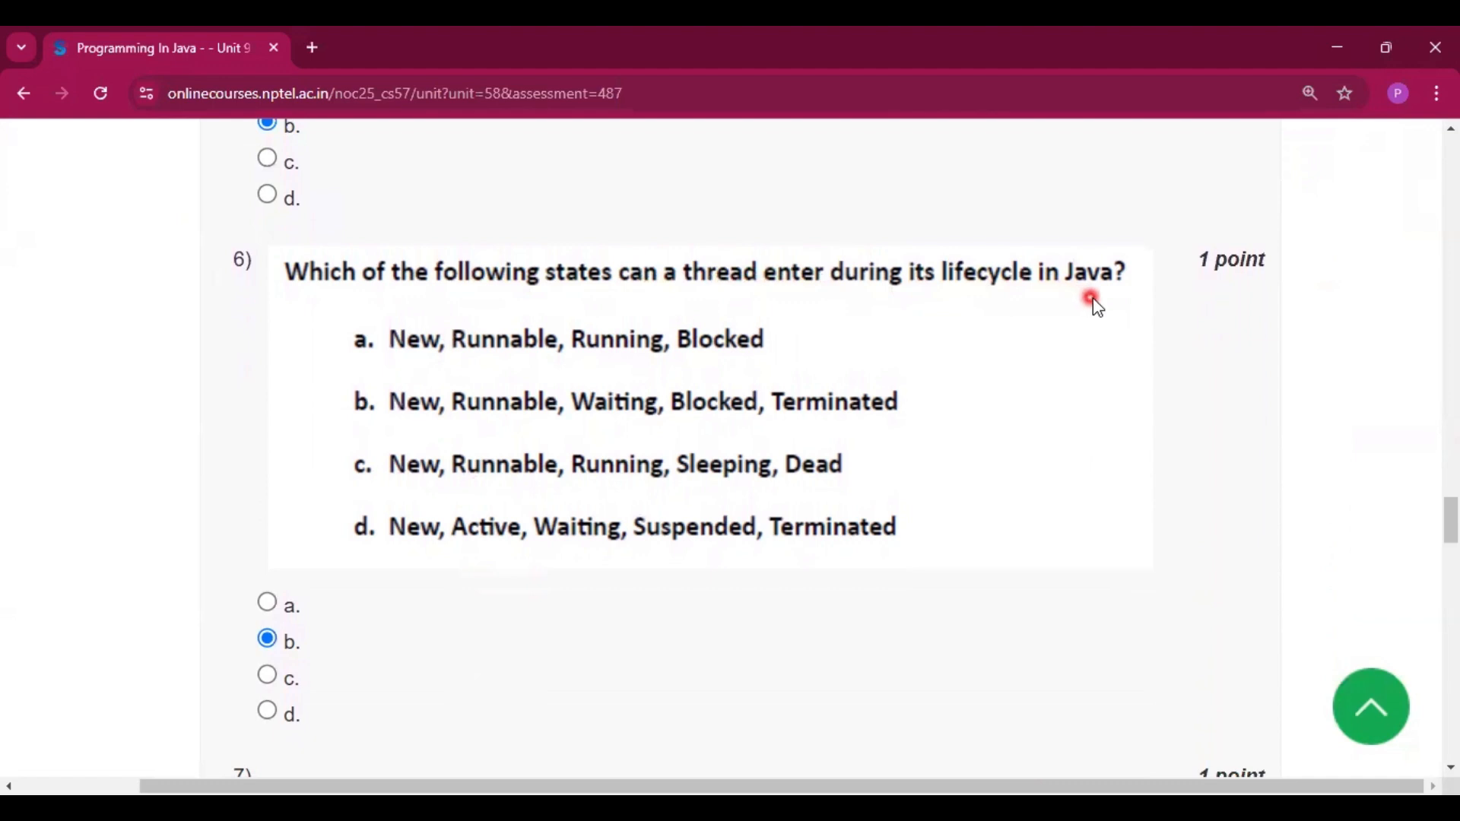
{"action": "scroll", "scroll_direction": "down", "scroll_amount": 3}
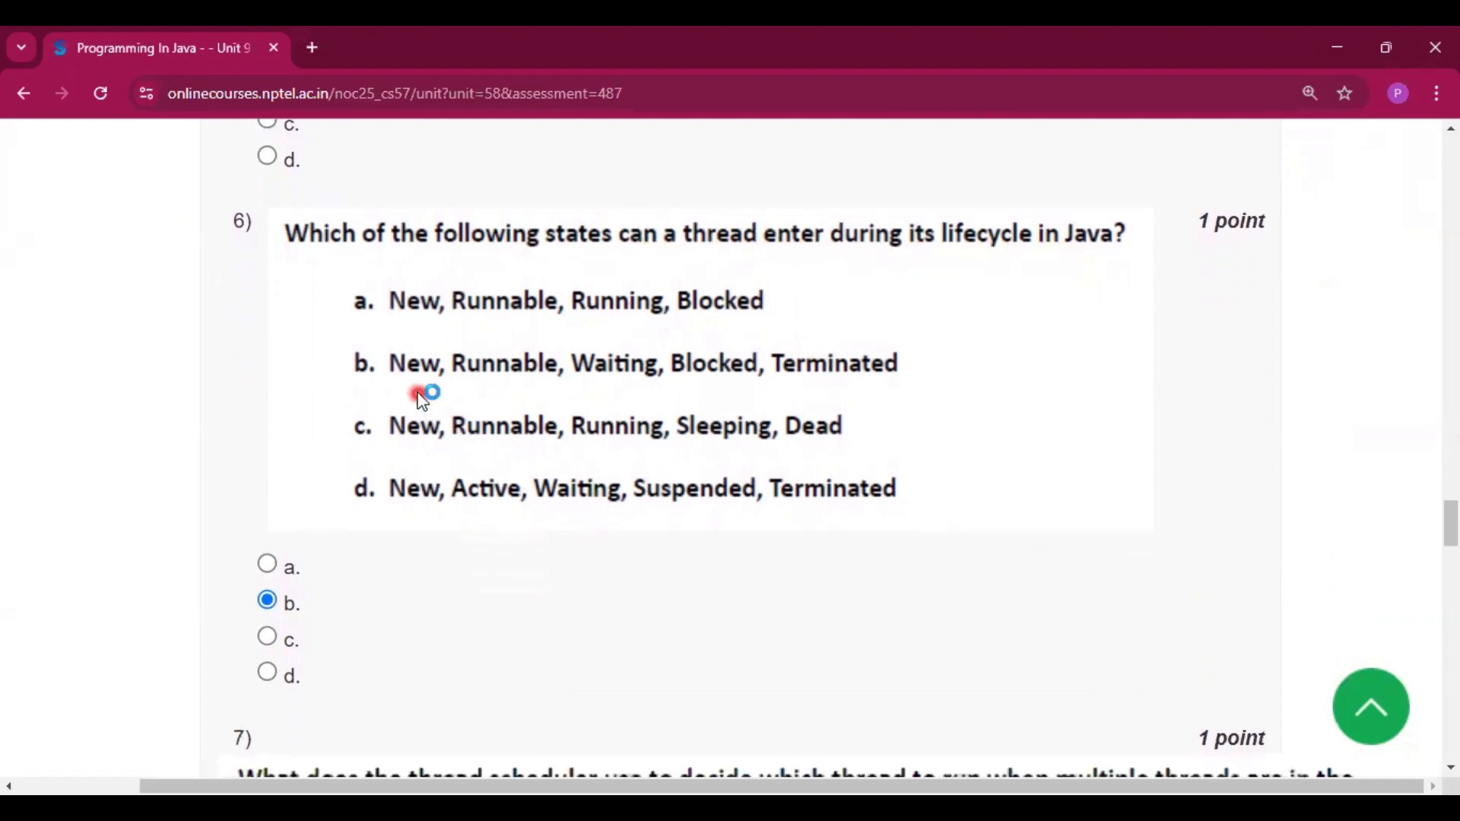
{"action": "mouse_move", "coordinate": [796, 391]}
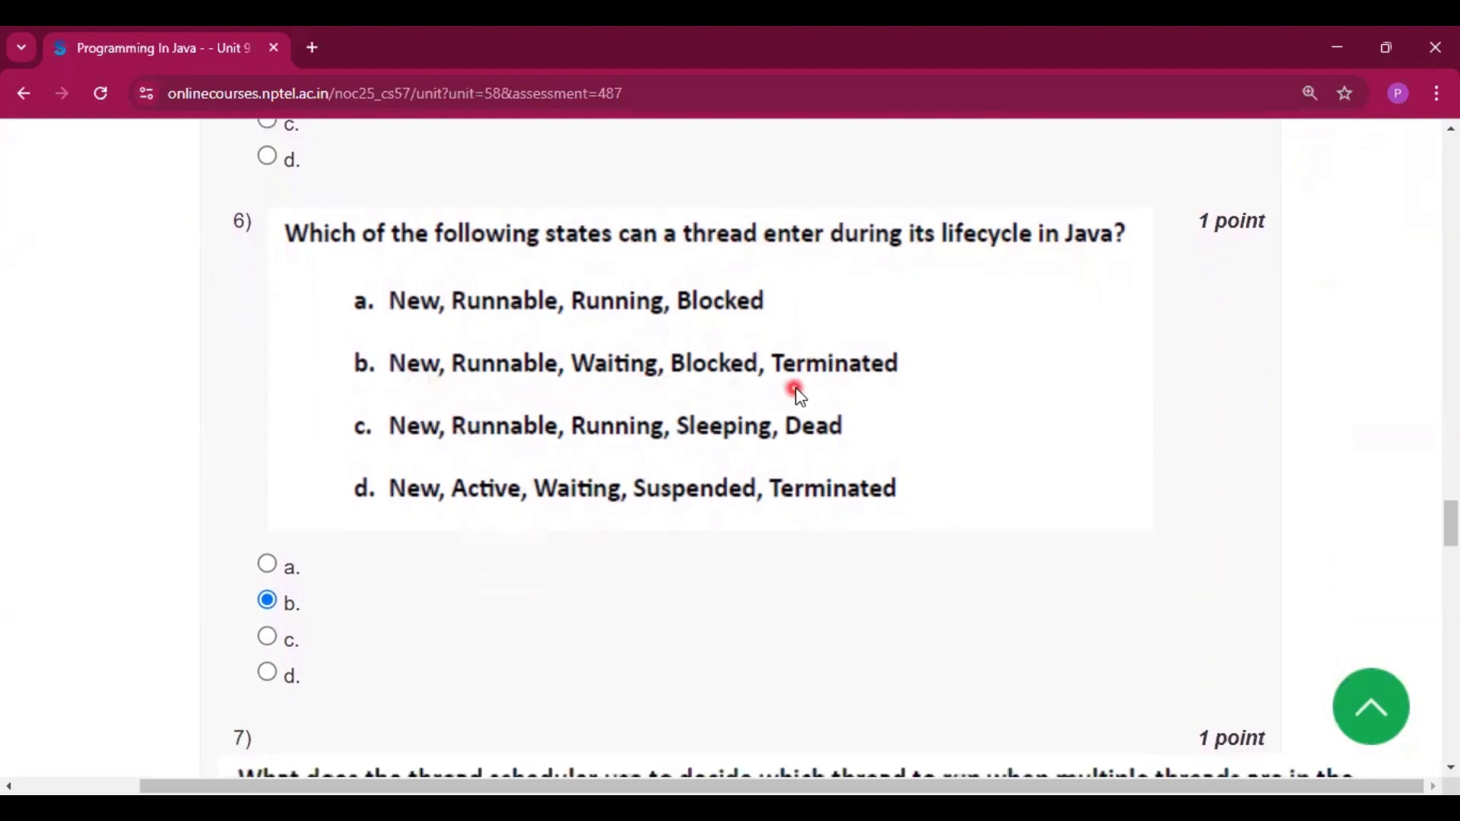
{"action": "mouse_move", "coordinate": [325, 565]}
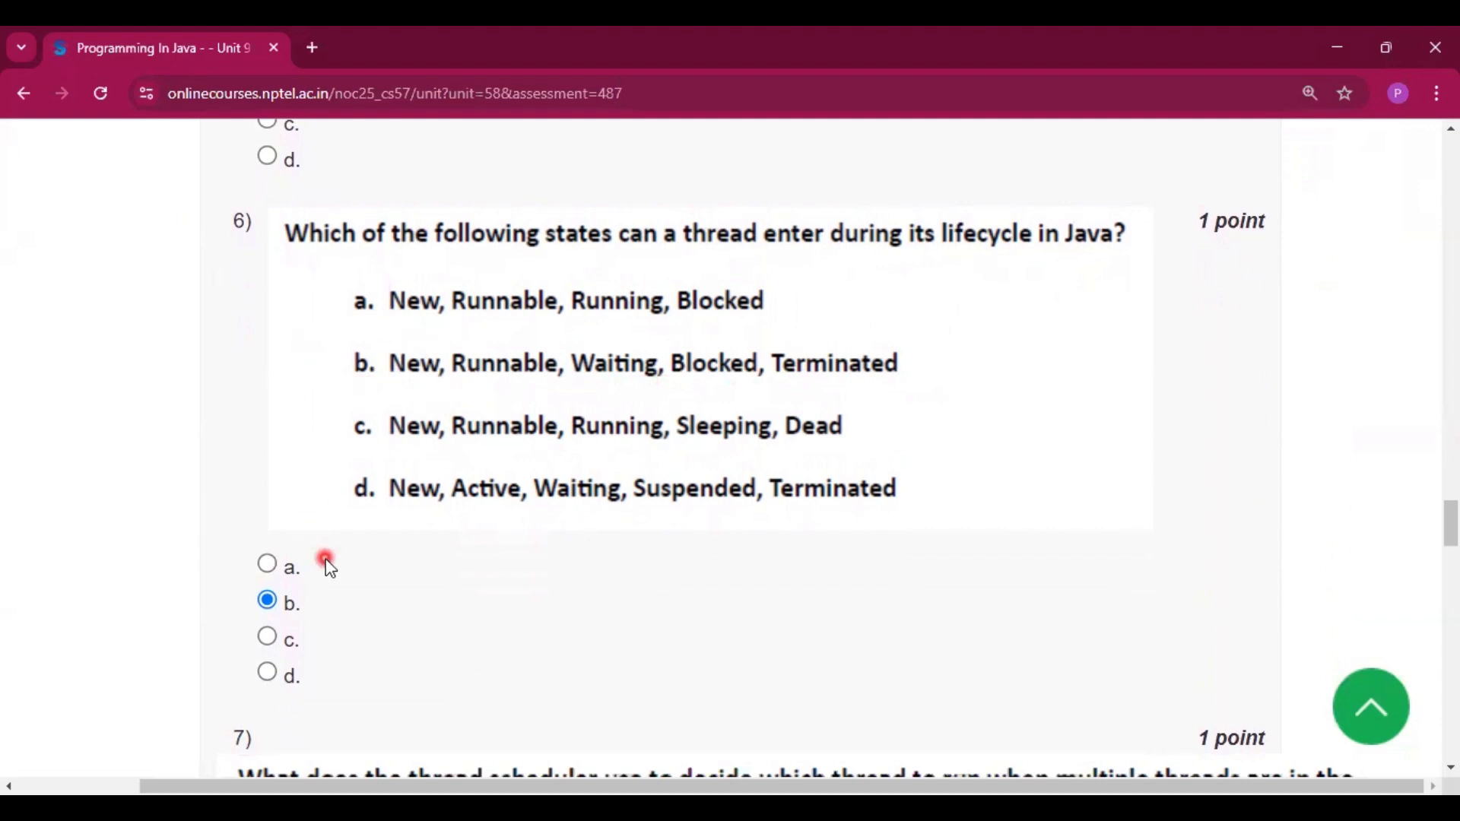
{"action": "scroll", "scroll_direction": "down", "scroll_amount": 3}
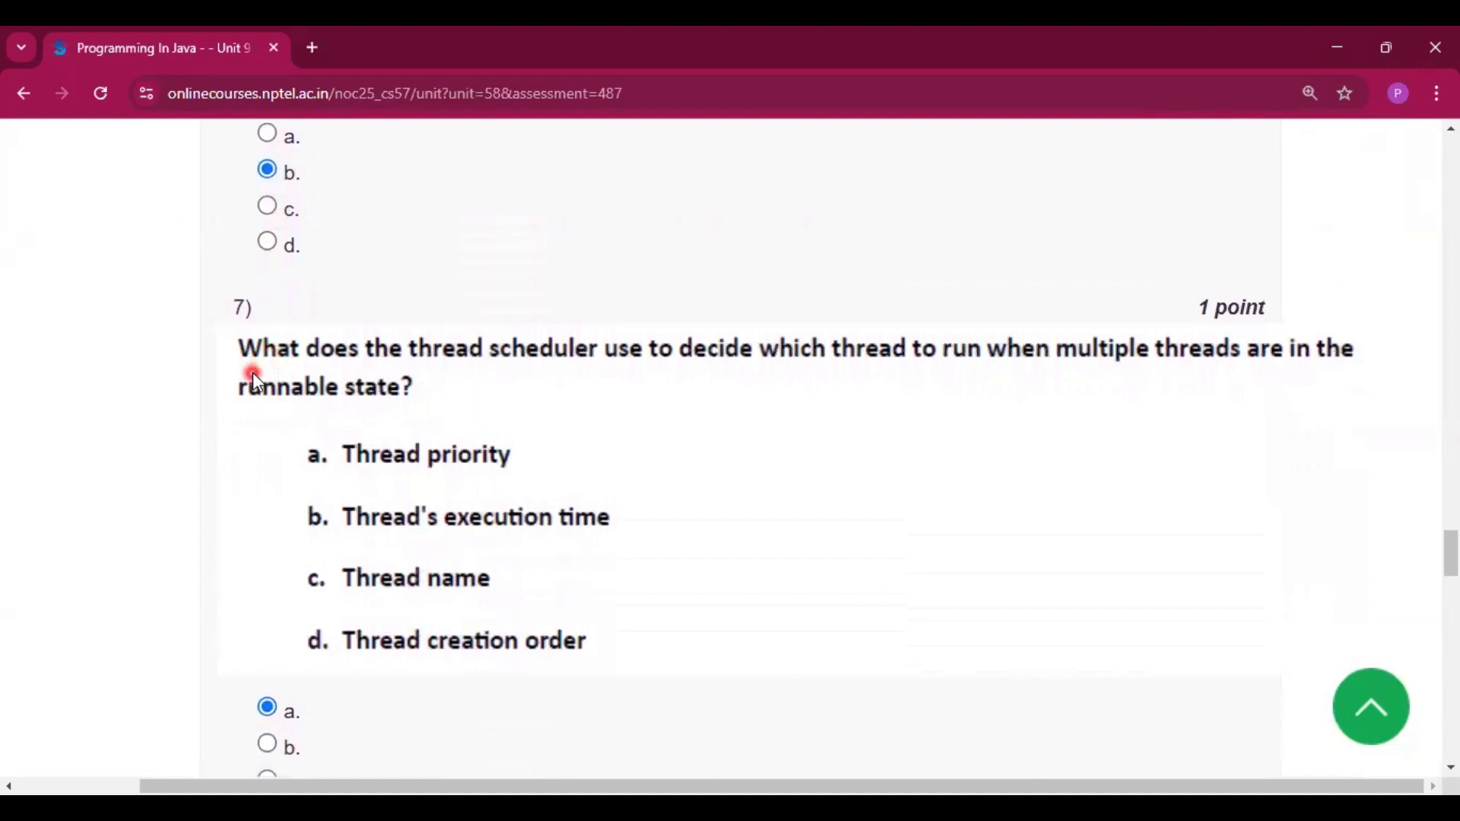
Step: Scroll past question 7's 'Thread priority' answer a to the PriorityExample code of question 8
{"action": "scroll", "scroll_direction": "down", "scroll_amount": 3}
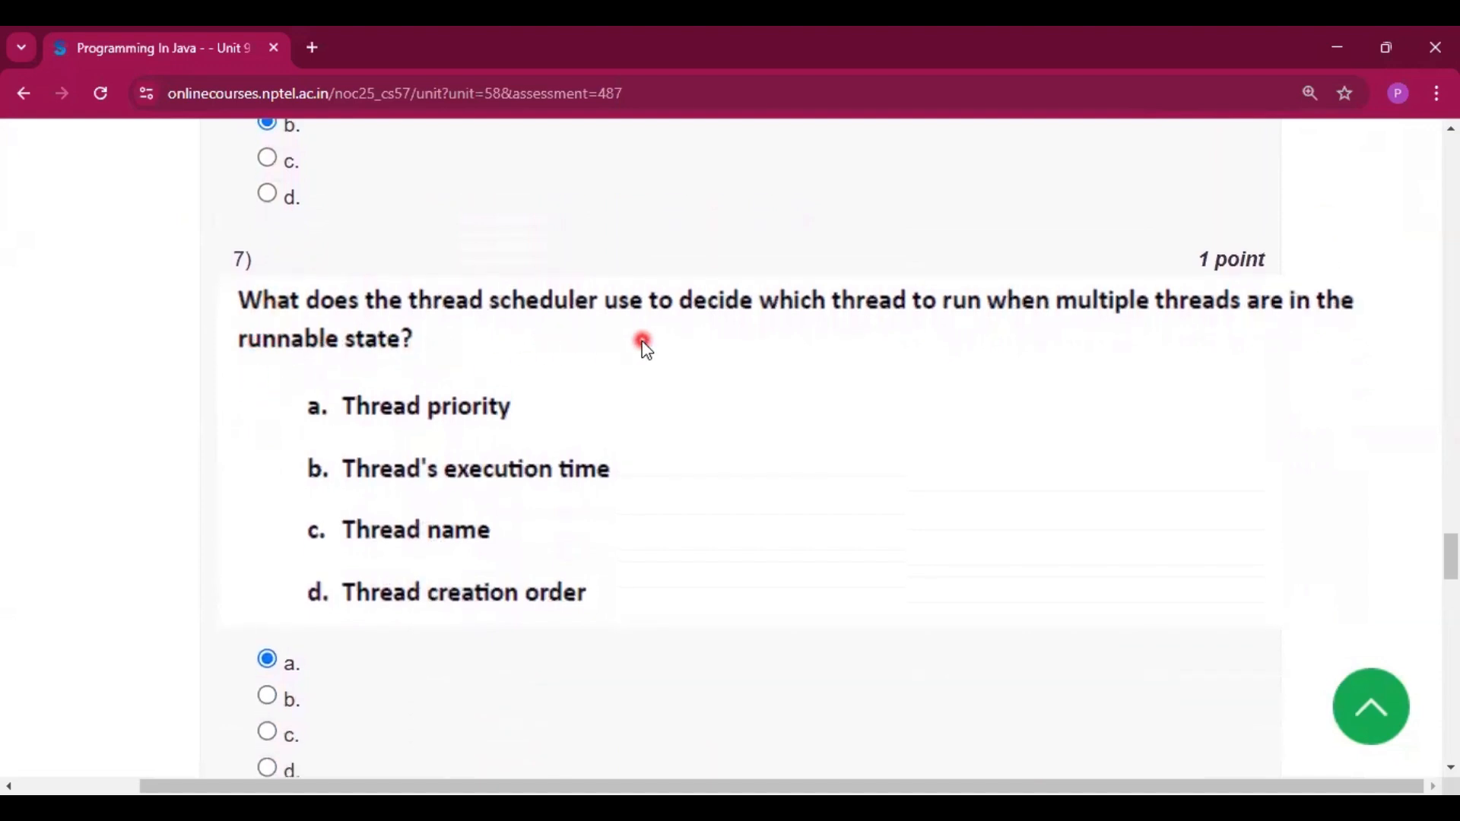
{"action": "mouse_move", "coordinate": [1136, 321]}
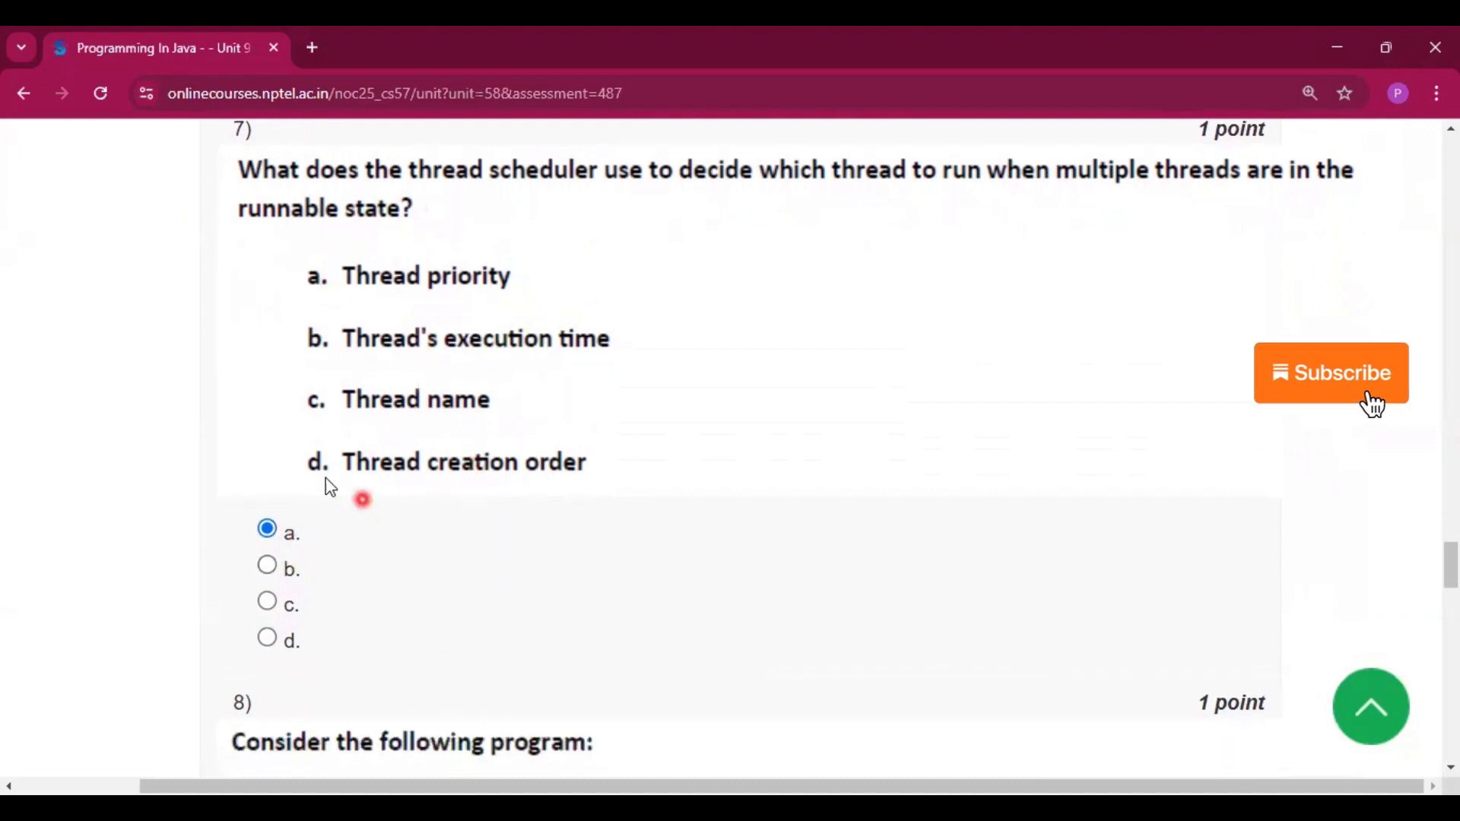
{"action": "scroll", "scroll_direction": "down", "scroll_amount": 3}
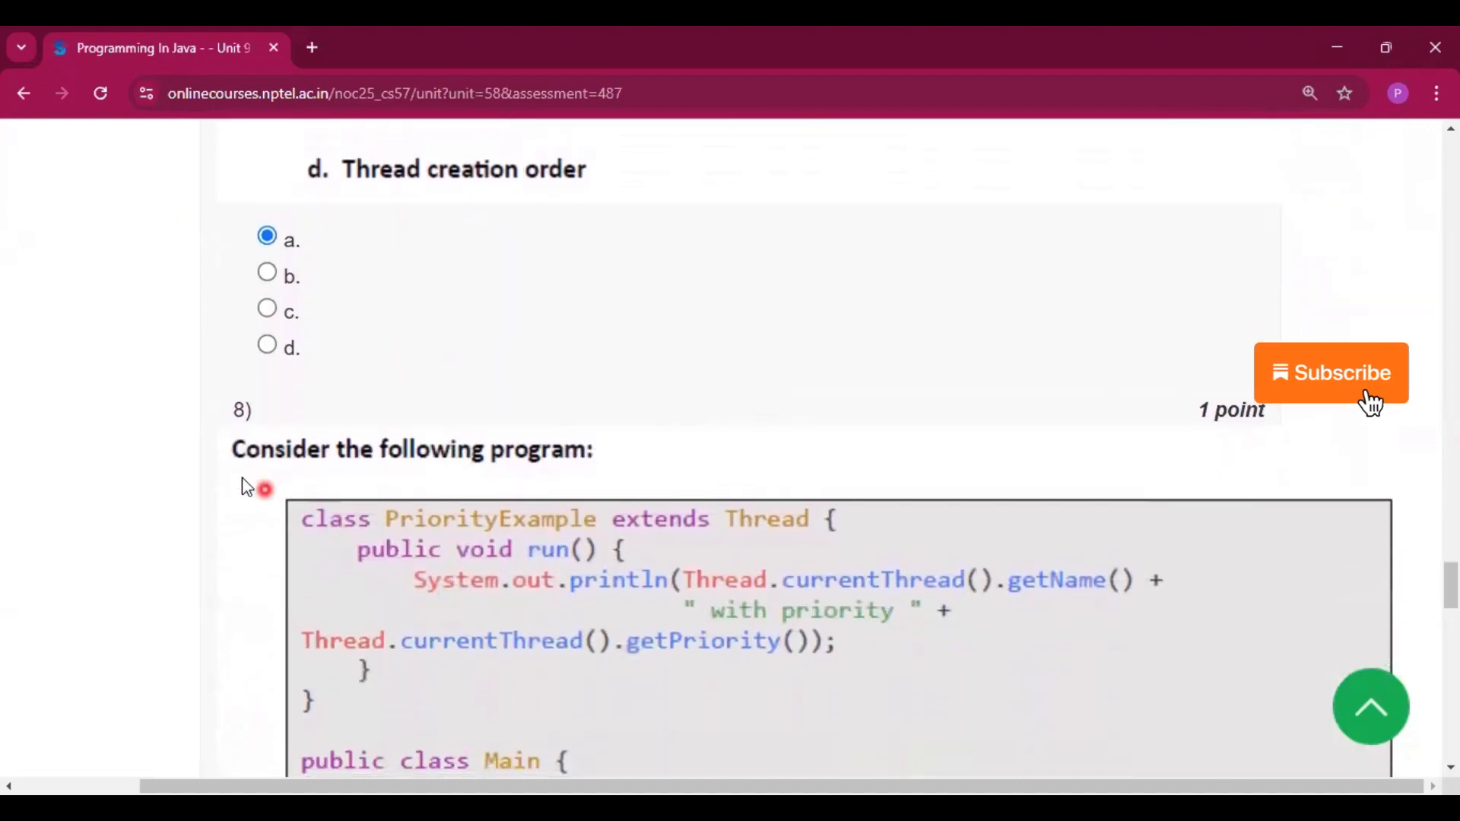
Step: Scroll through the PriorityExample program and its choices, confirming option c, toward question 9
{"action": "scroll", "scroll_direction": "down", "scroll_amount": 3}
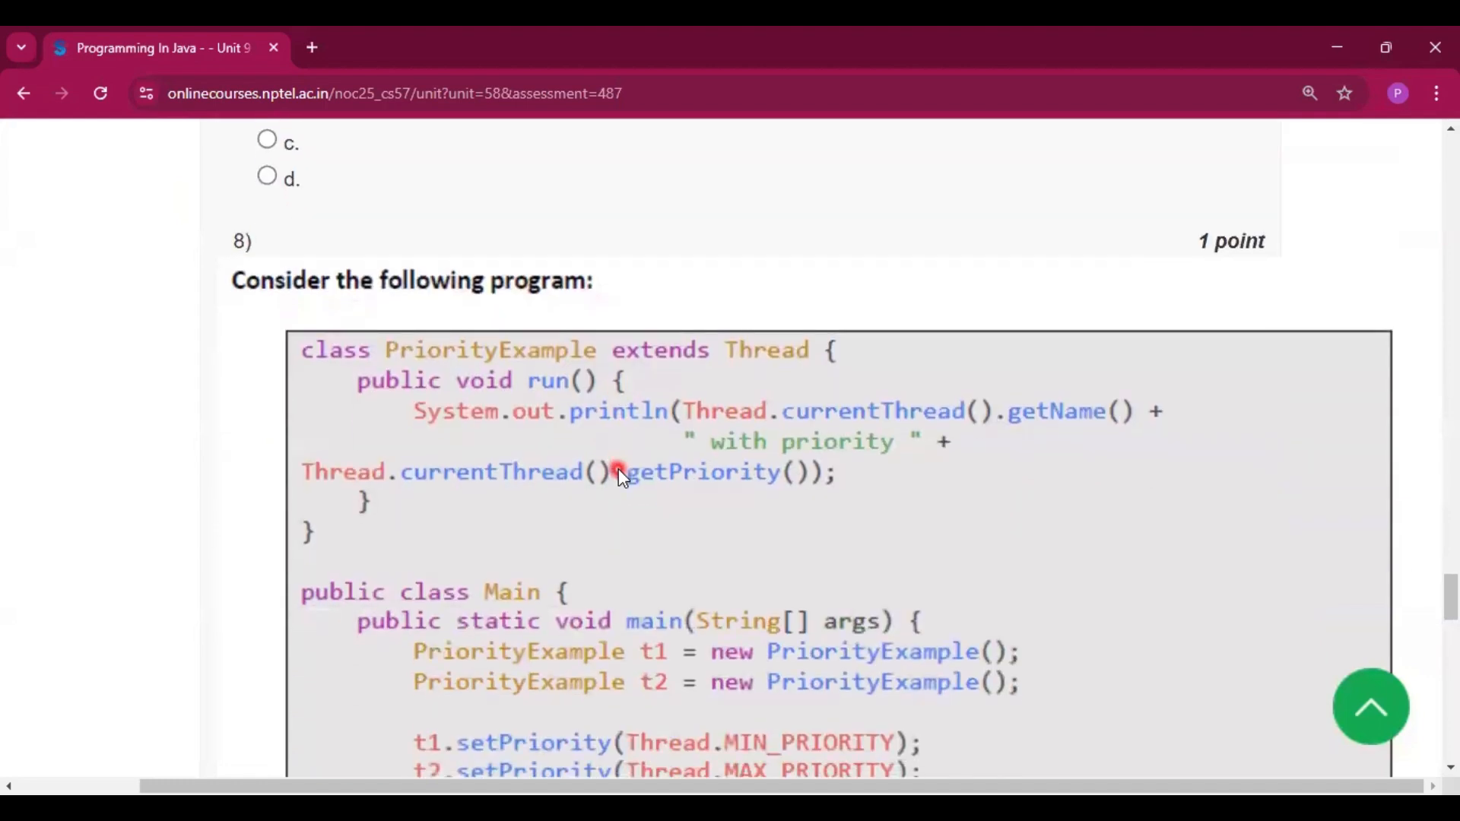
{"action": "scroll", "scroll_direction": "down", "scroll_amount": 3}
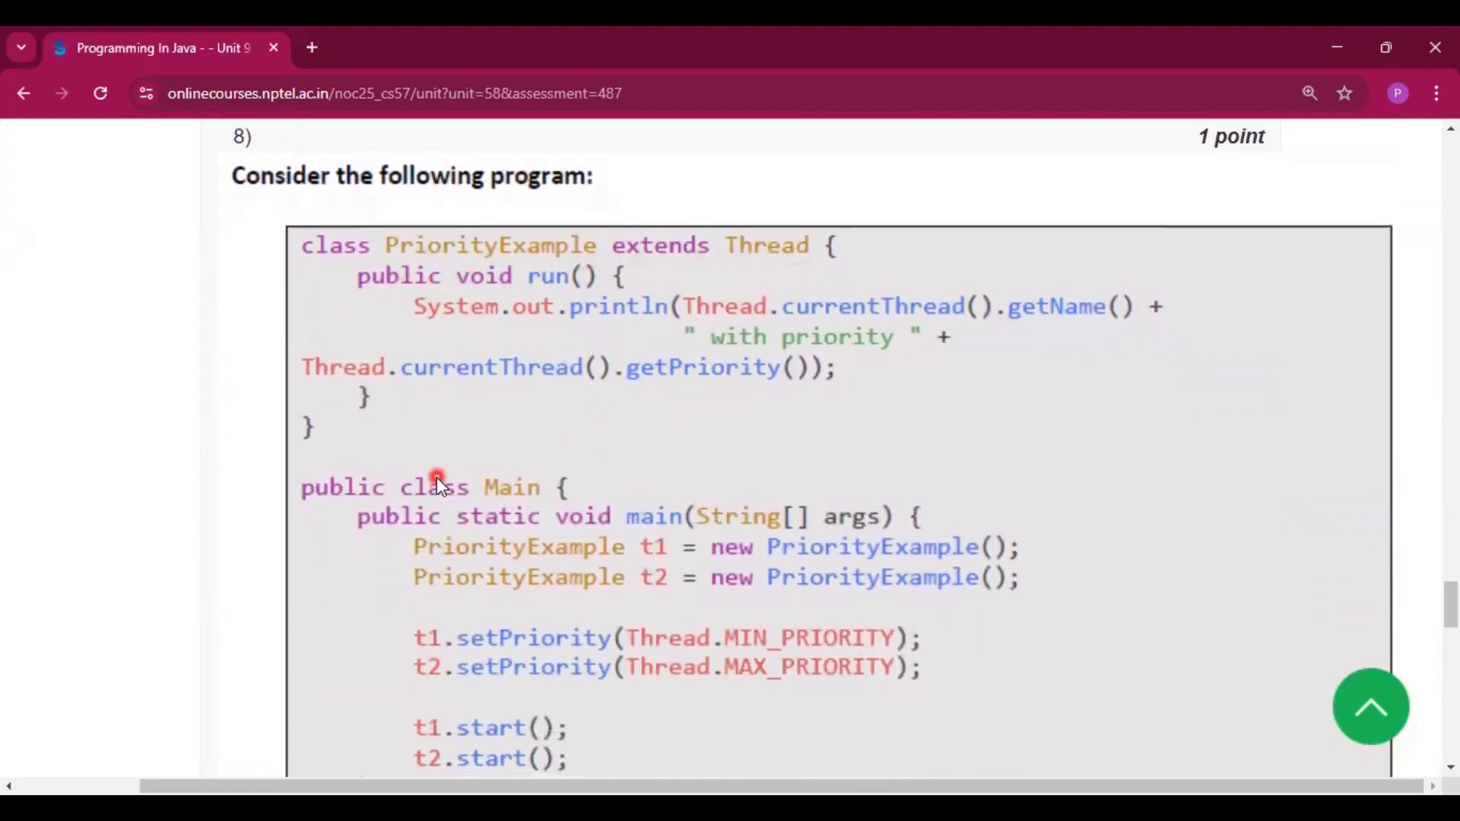
{"action": "scroll", "scroll_direction": "down", "scroll_amount": 3}
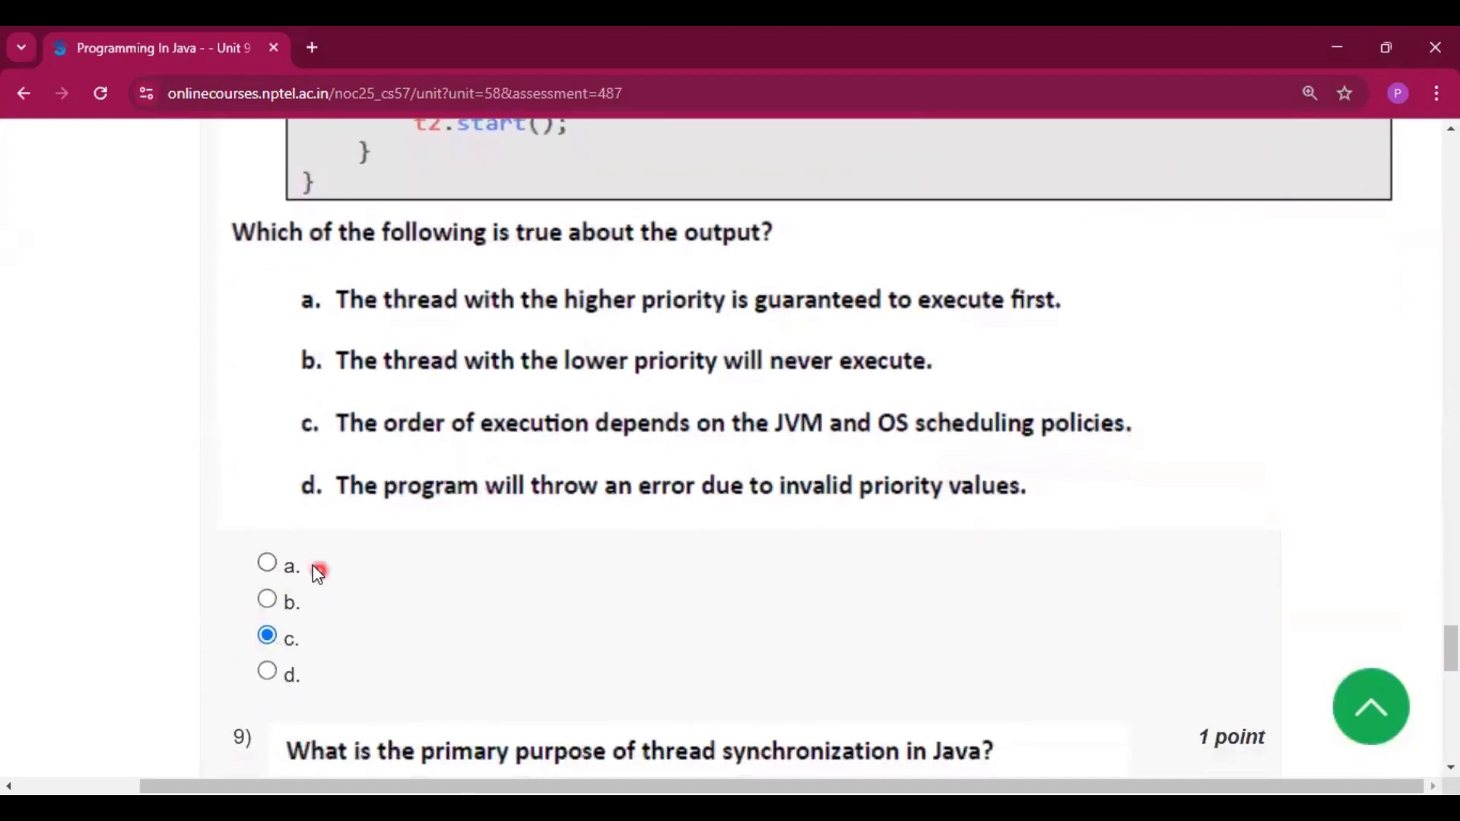
{"action": "mouse_move", "coordinate": [904, 442]}
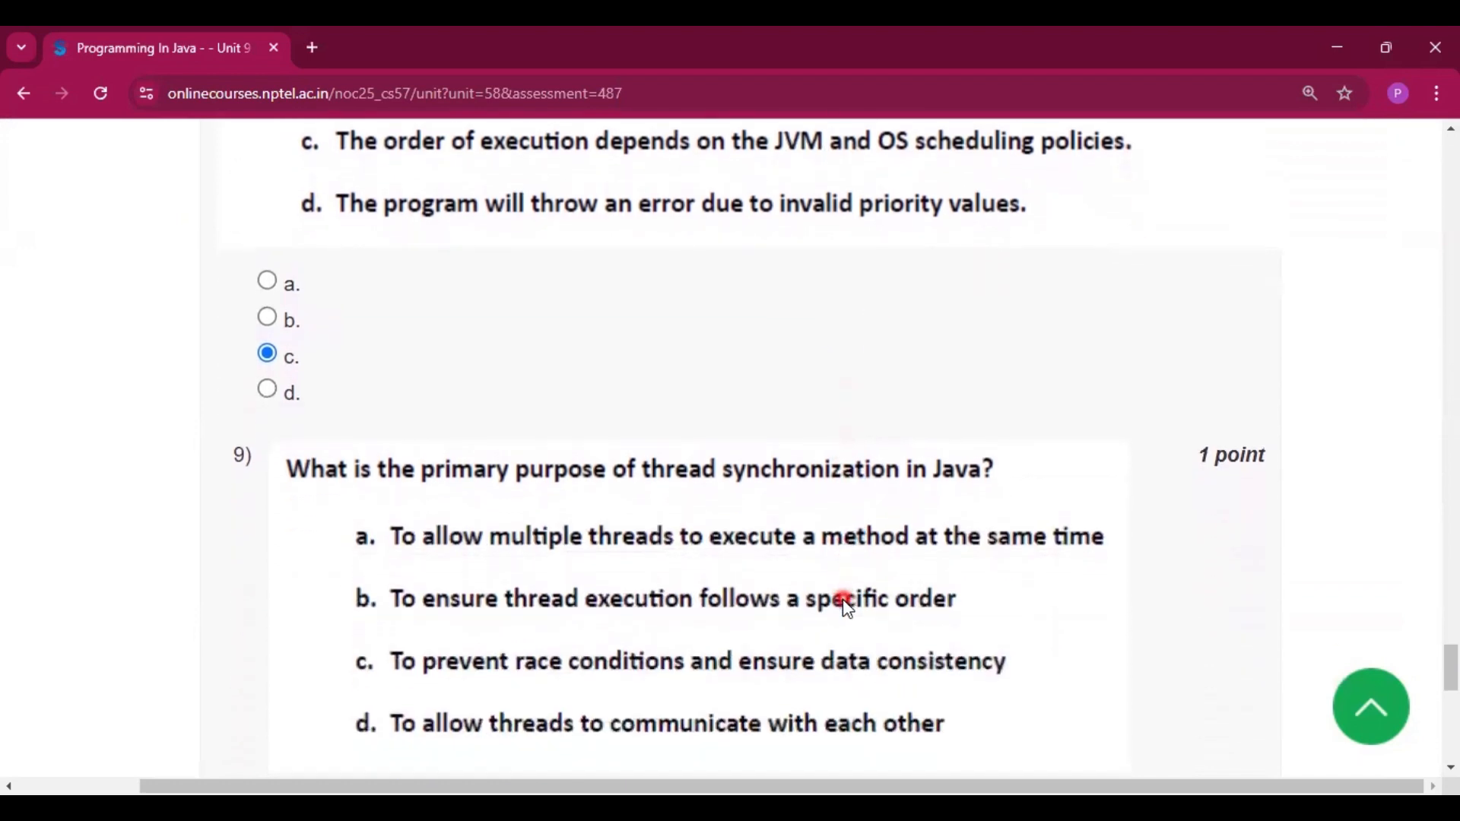
Step: Scroll past the synchronization question's marked option c to the Byte versus Character Streams question
{"action": "scroll", "scroll_direction": "down", "scroll_amount": 3}
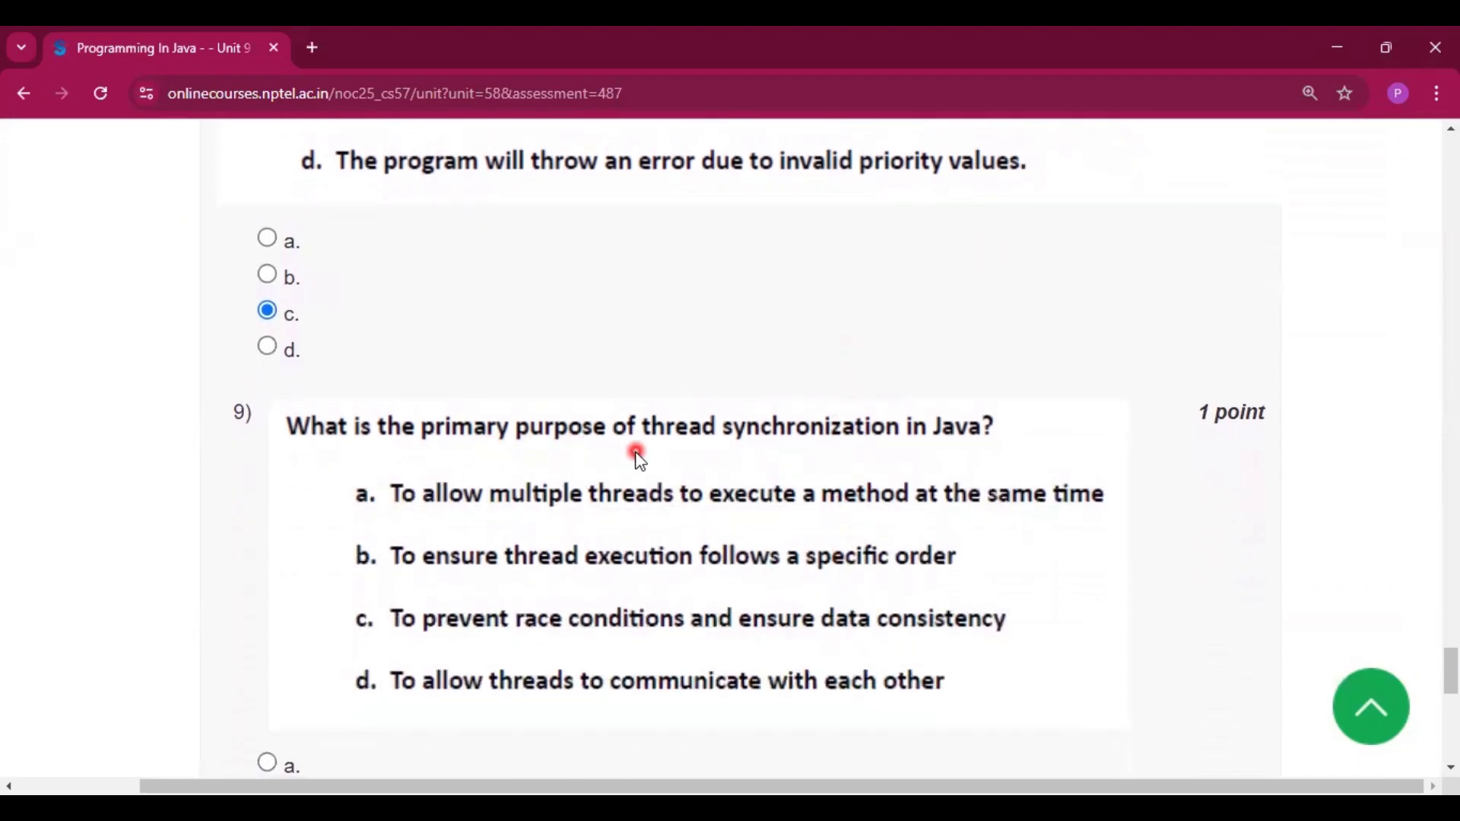
{"action": "scroll", "scroll_direction": "down", "scroll_amount": 3}
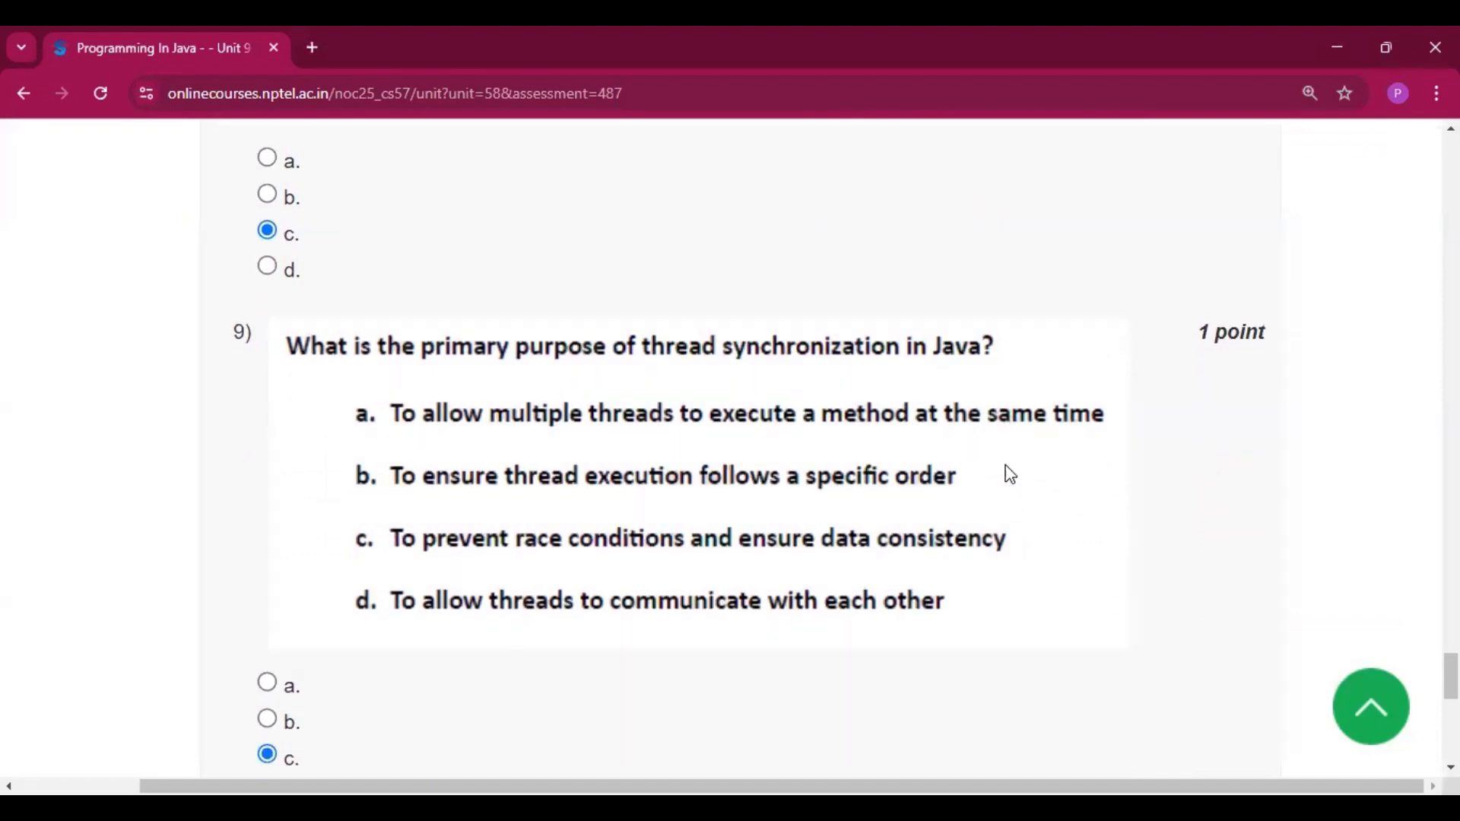
{"action": "scroll", "scroll_direction": "down", "scroll_amount": 3}
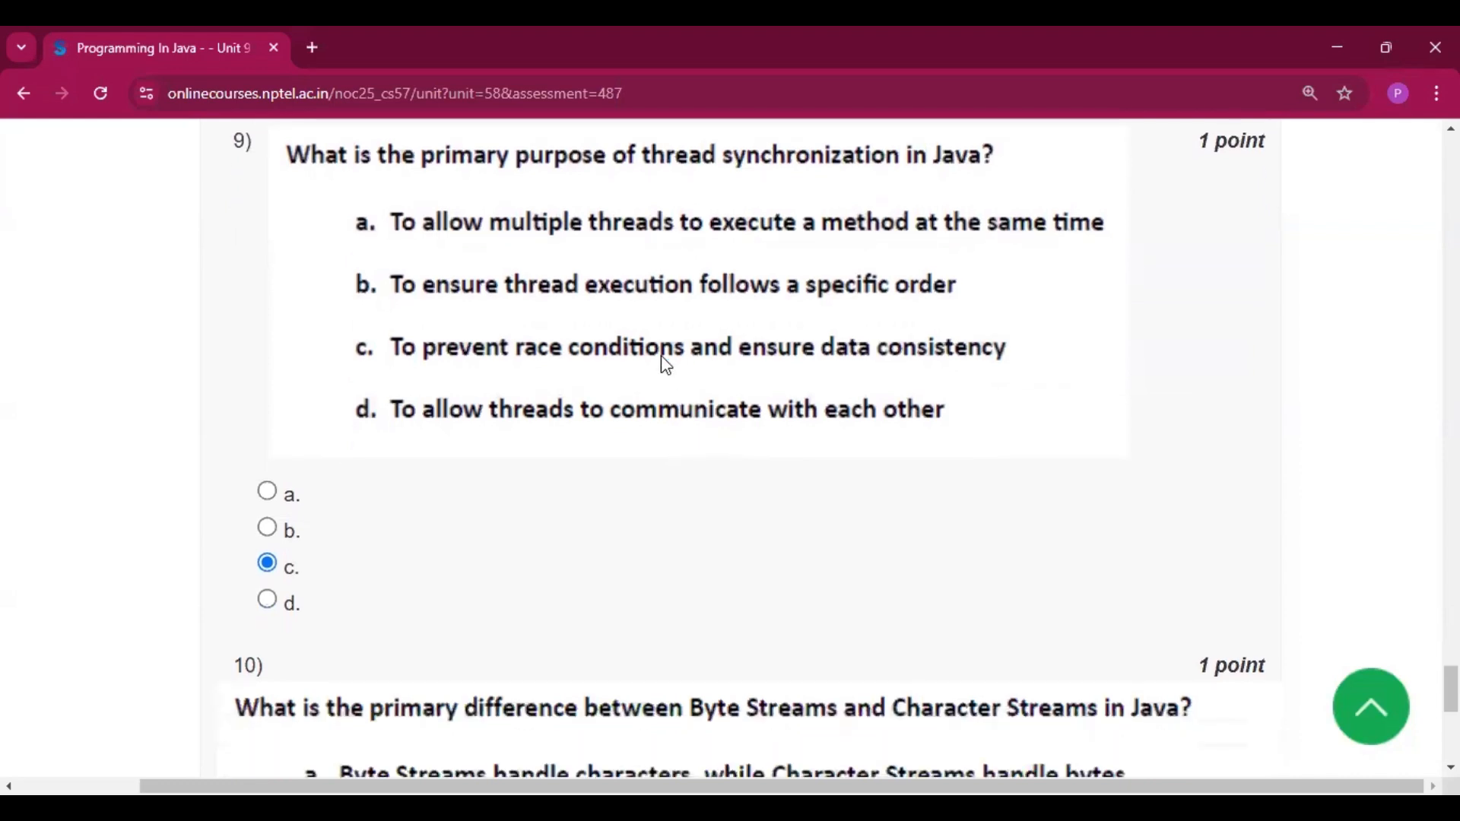
{"action": "mouse_move", "coordinate": [916, 369]}
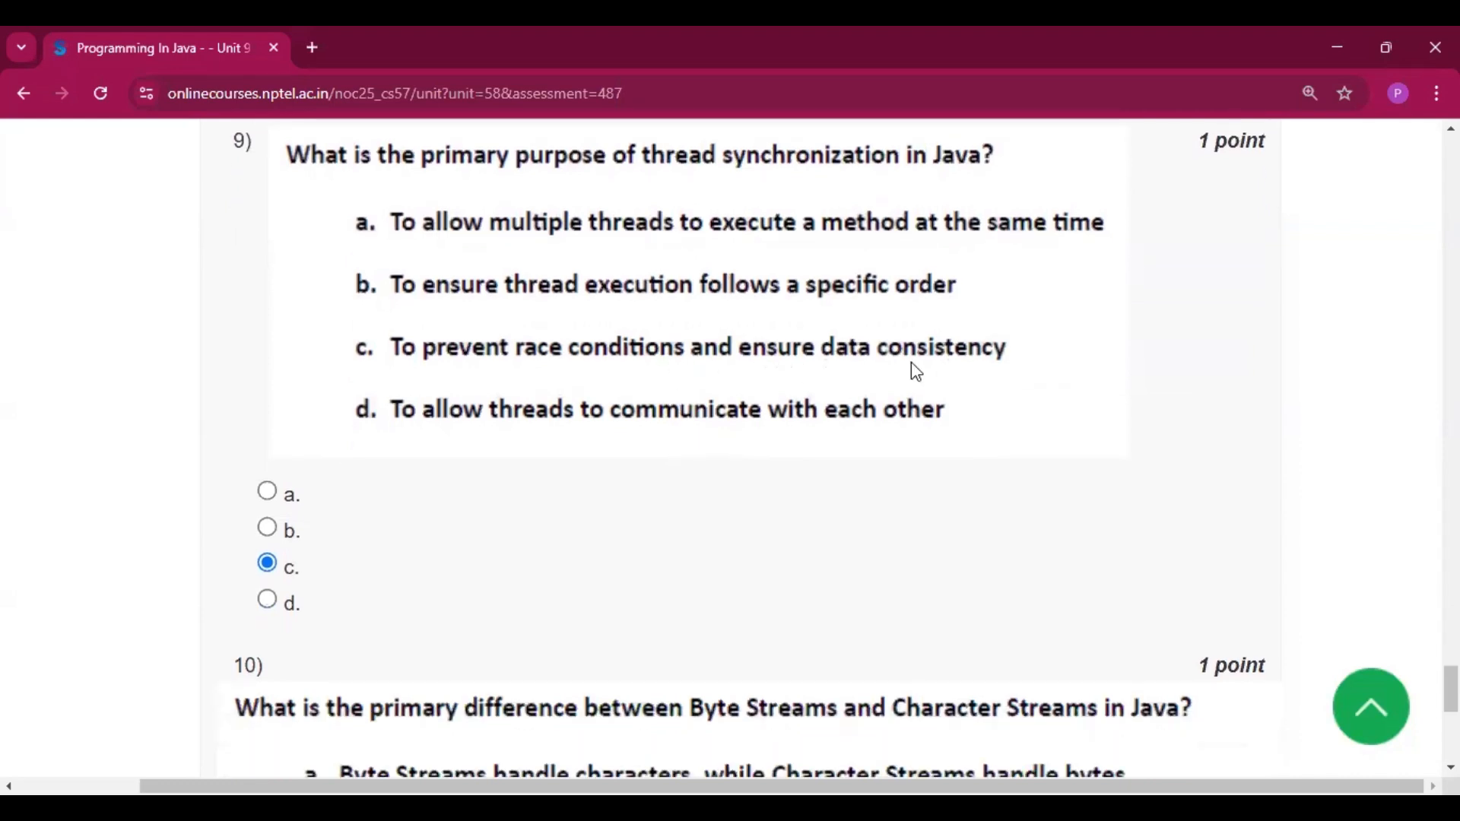
{"action": "mouse_move", "coordinate": [386, 419]}
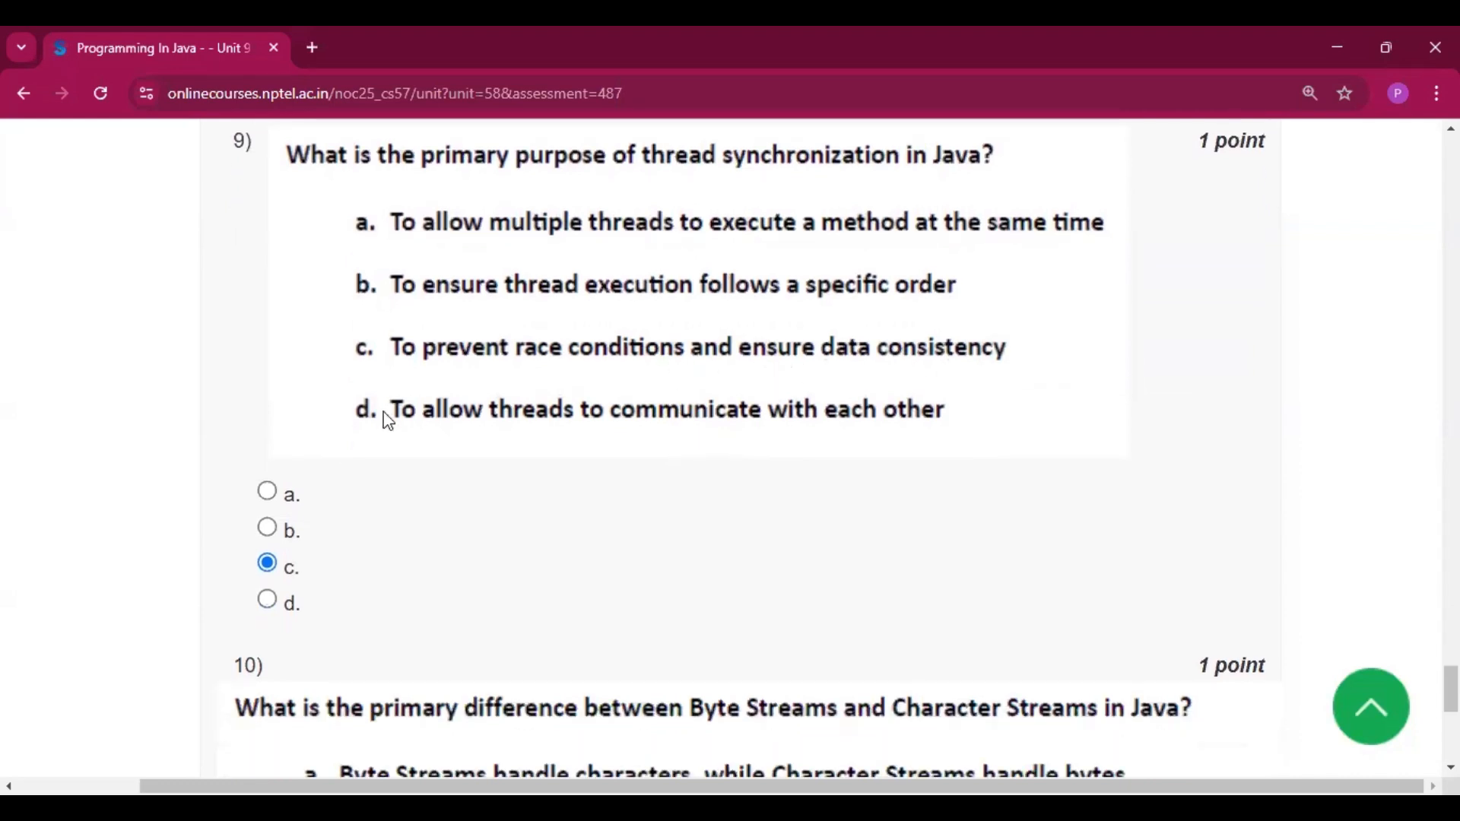
{"action": "scroll", "scroll_direction": "down", "scroll_amount": 3}
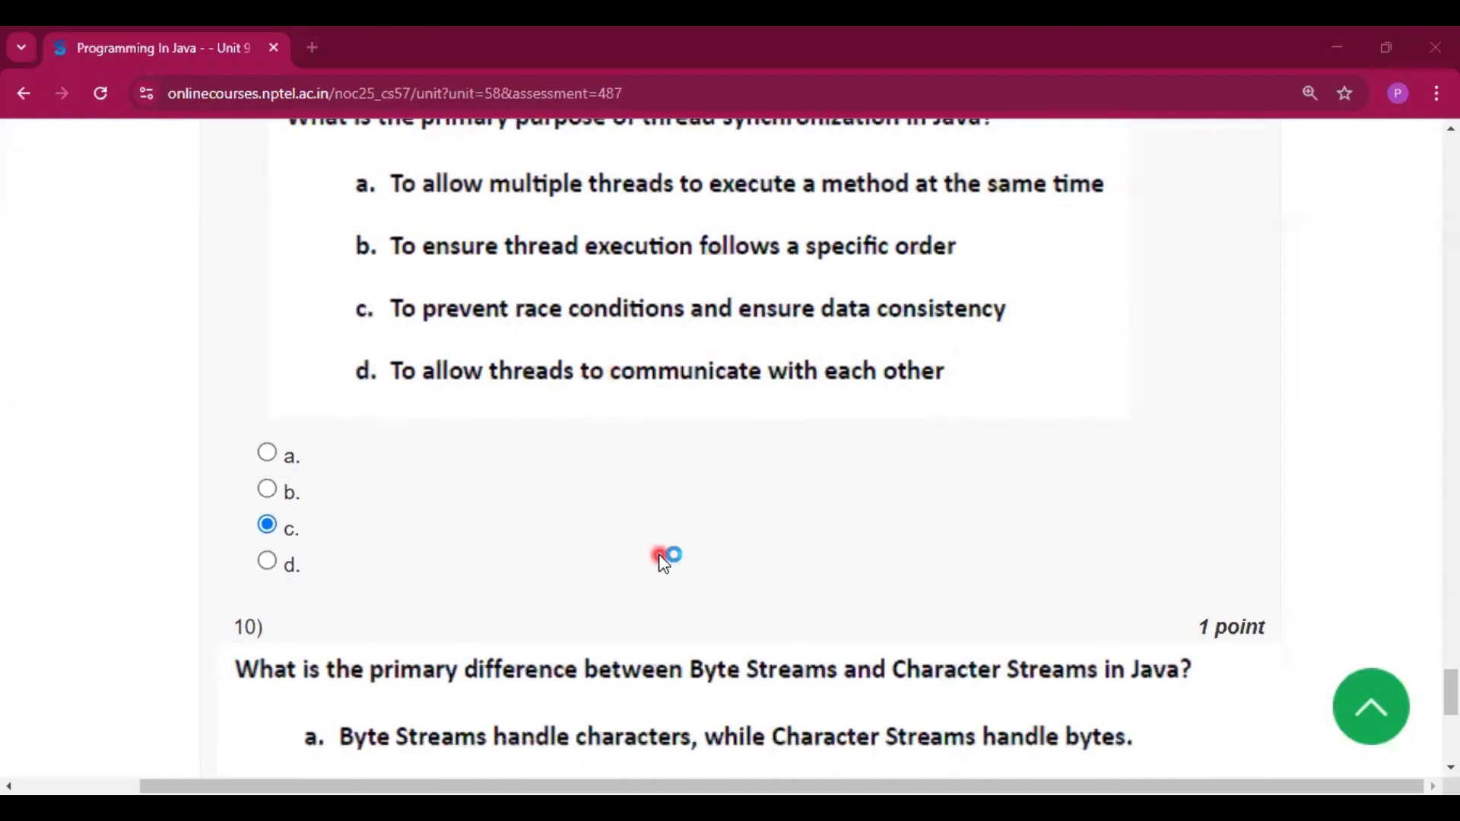
Step: Scroll past question 10's marked option b to the Submit Answers button at the page bottom
{"action": "scroll", "scroll_direction": "down", "scroll_amount": 3}
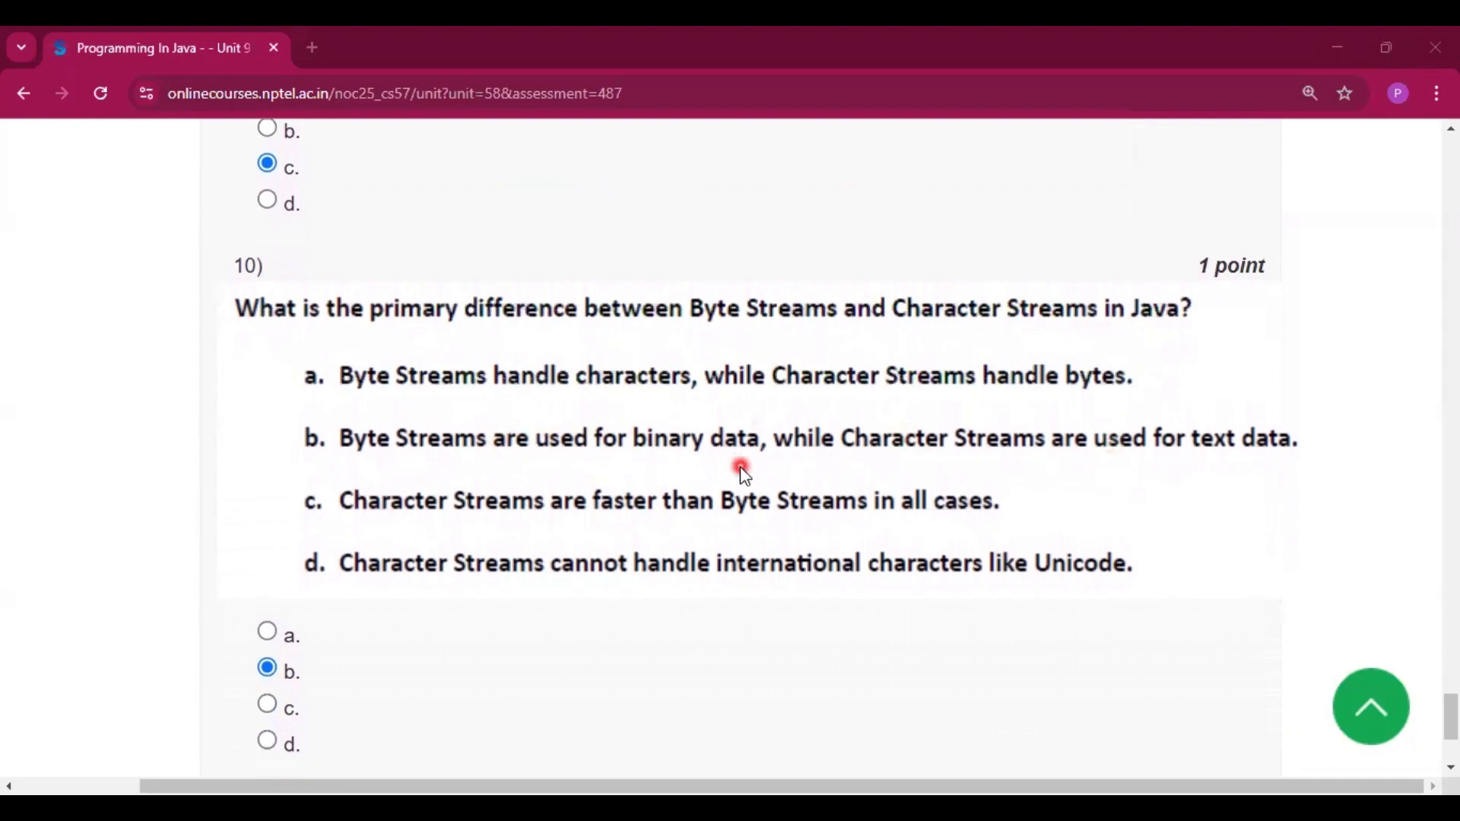
{"action": "mouse_move", "coordinate": [788, 519]}
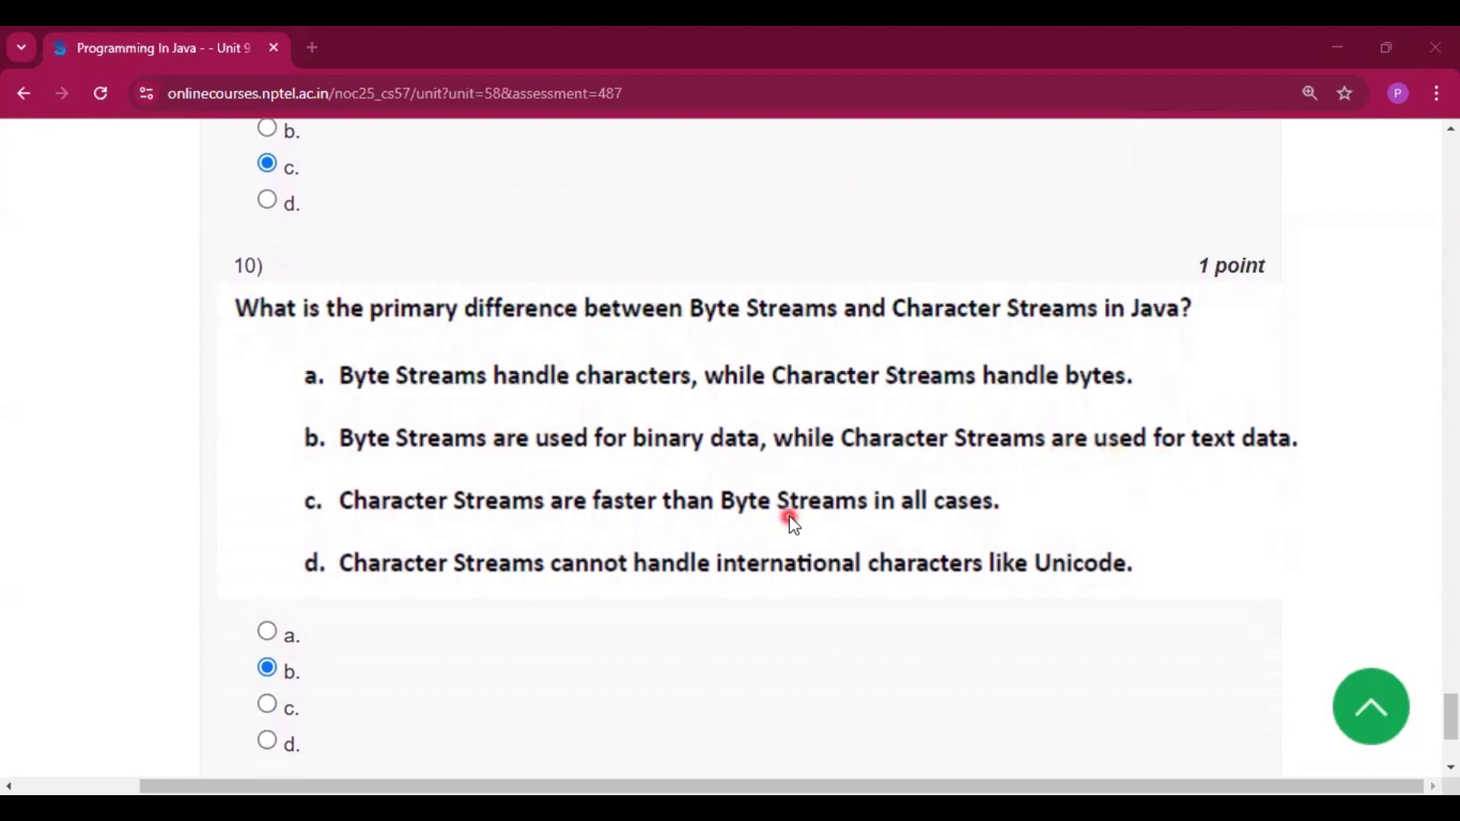
{"action": "scroll", "scroll_direction": "down", "scroll_amount": 3}
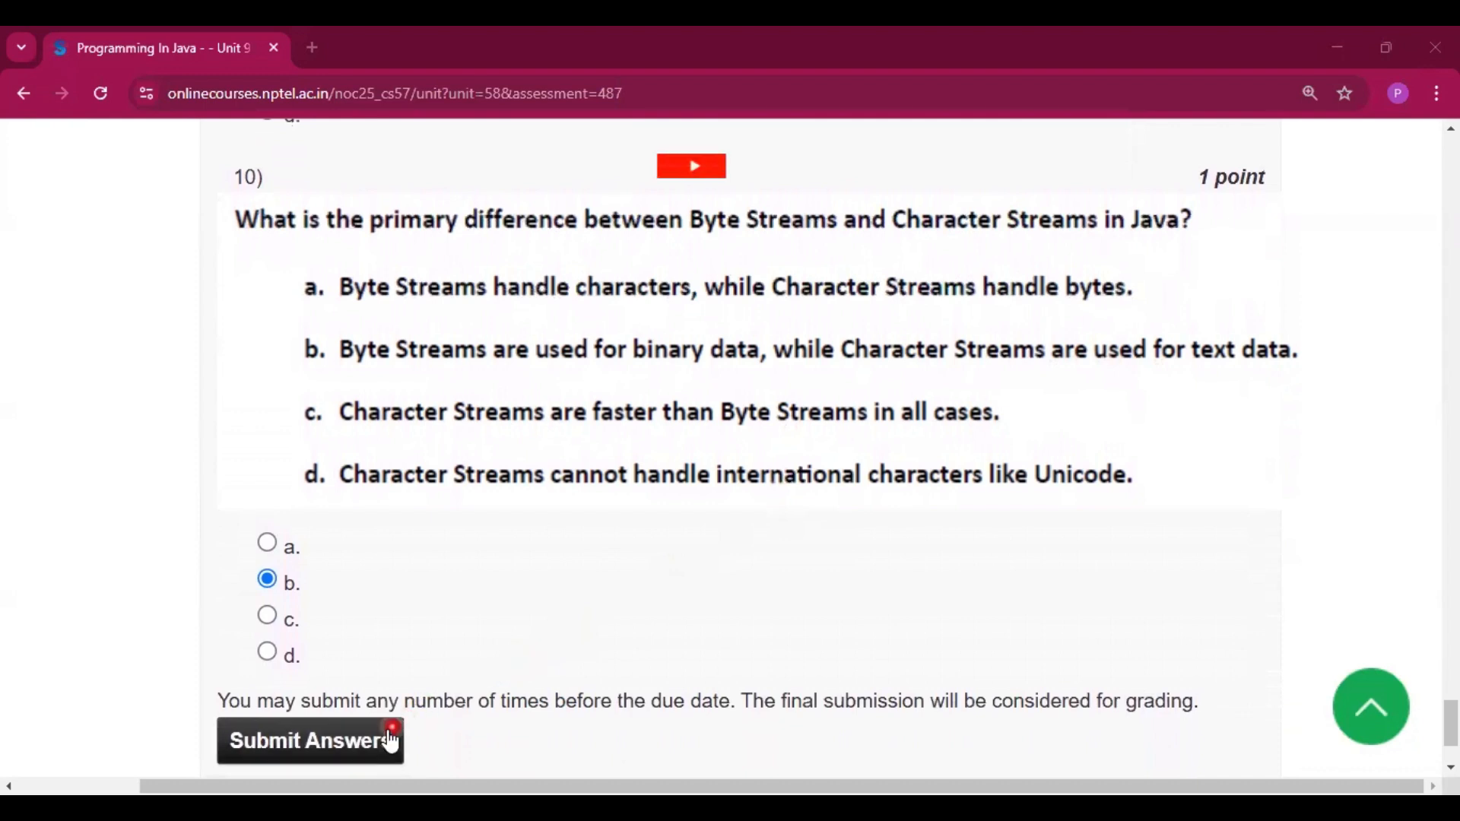